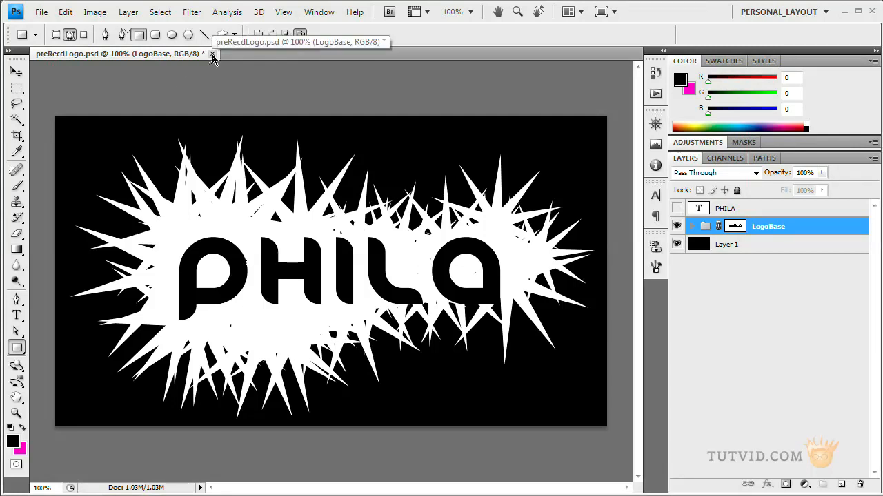
- Close the prerecorded PHILA logo document, leaving the workspace empty
click(212, 55)
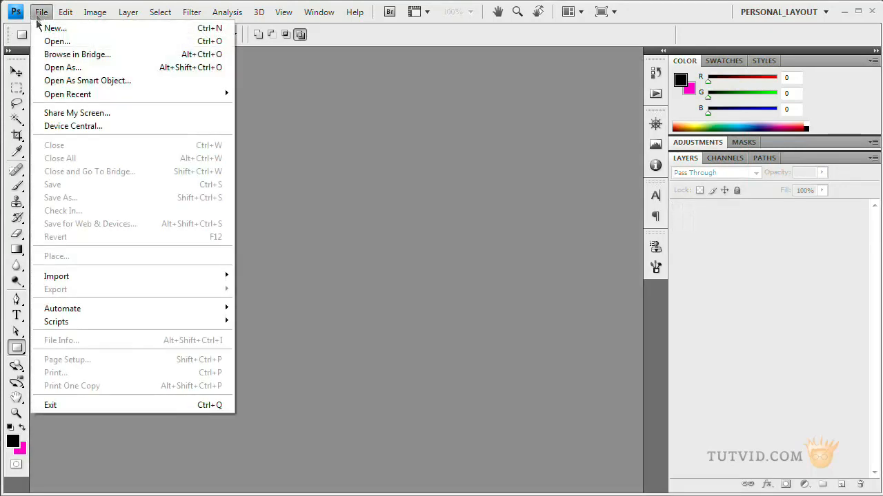
- Create a new 800×450 px document filled with a solid black background
click(55, 27)
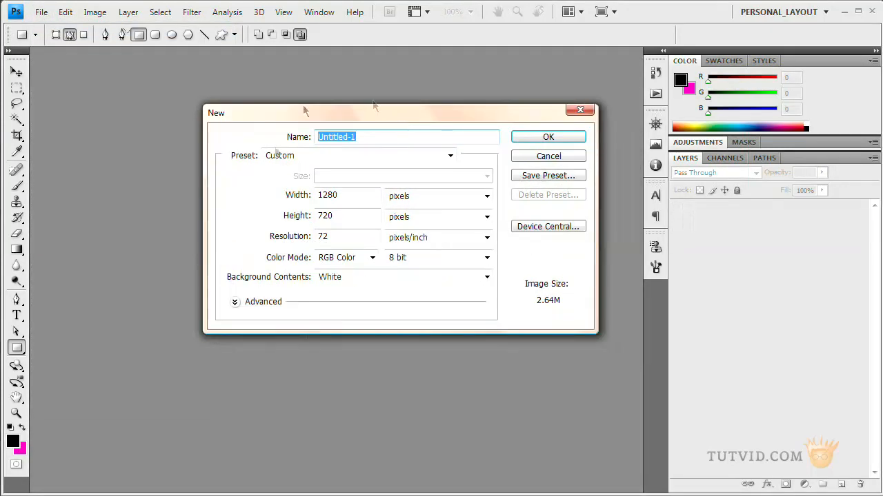
click(348, 196)
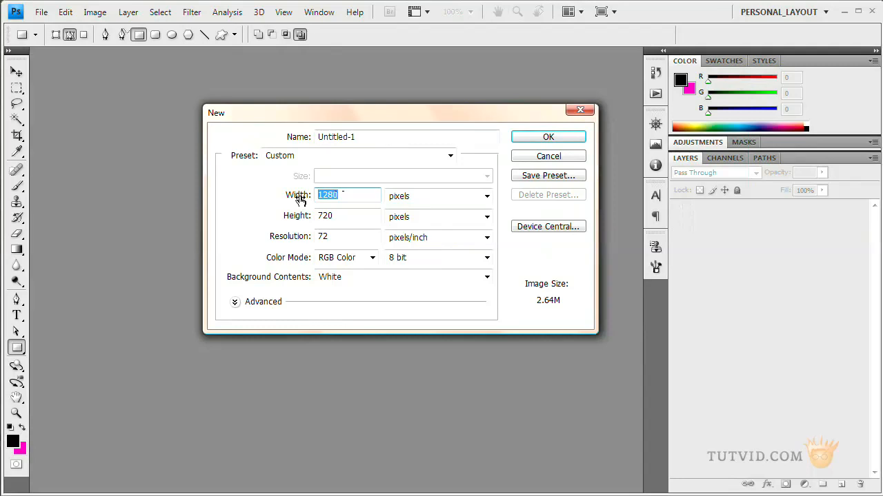
text(450)
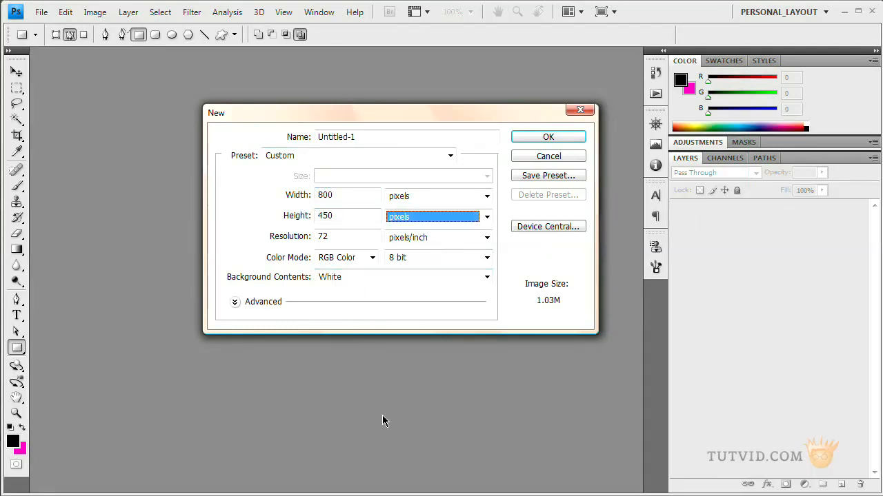
mouse_move(402, 298)
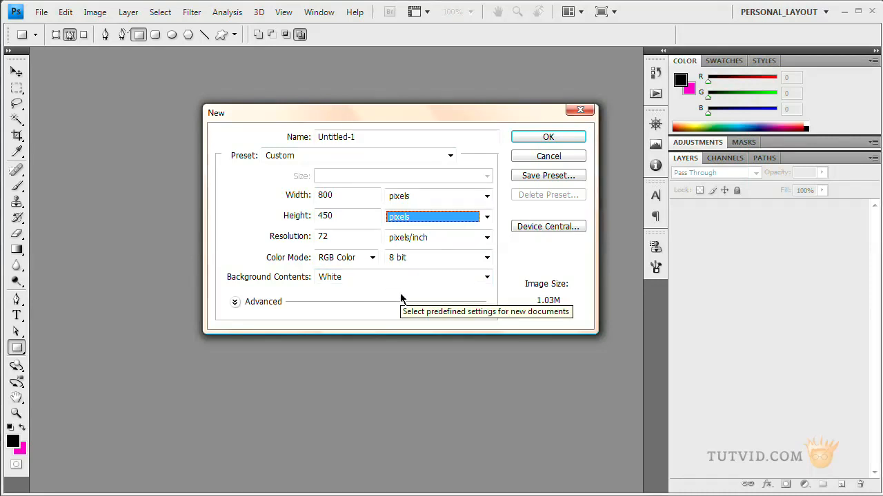
click(487, 276)
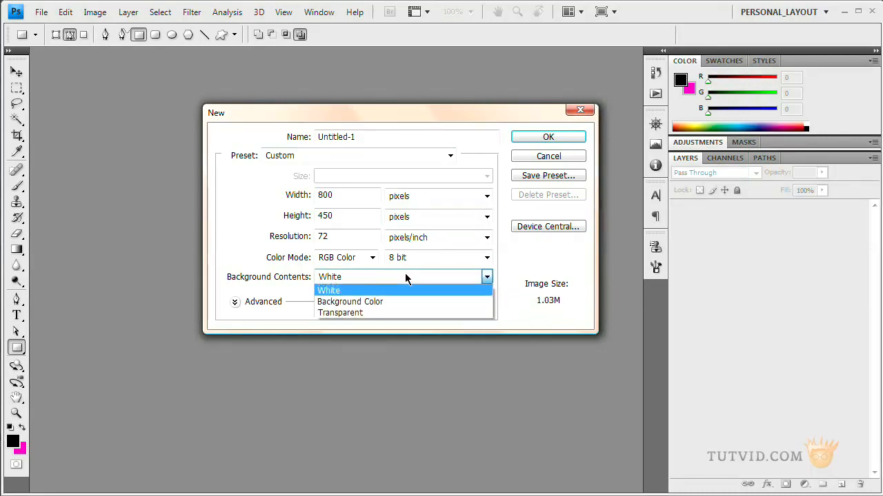
mouse_move(351, 292)
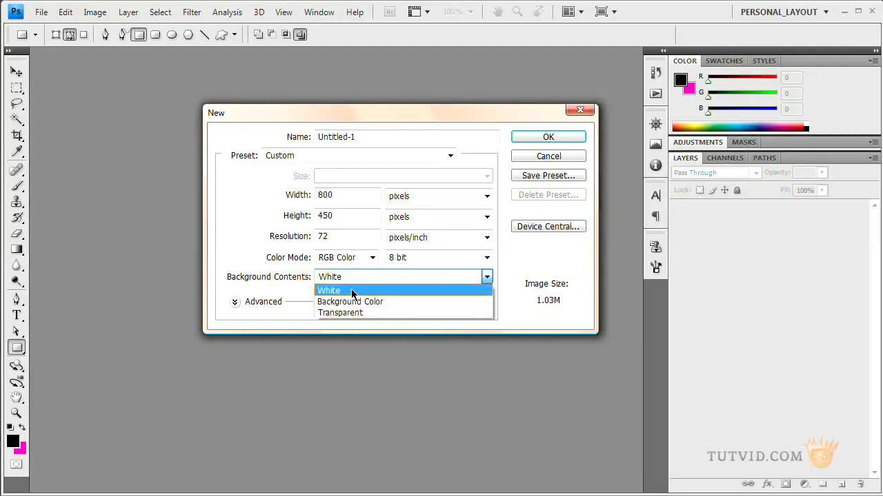
click(329, 289)
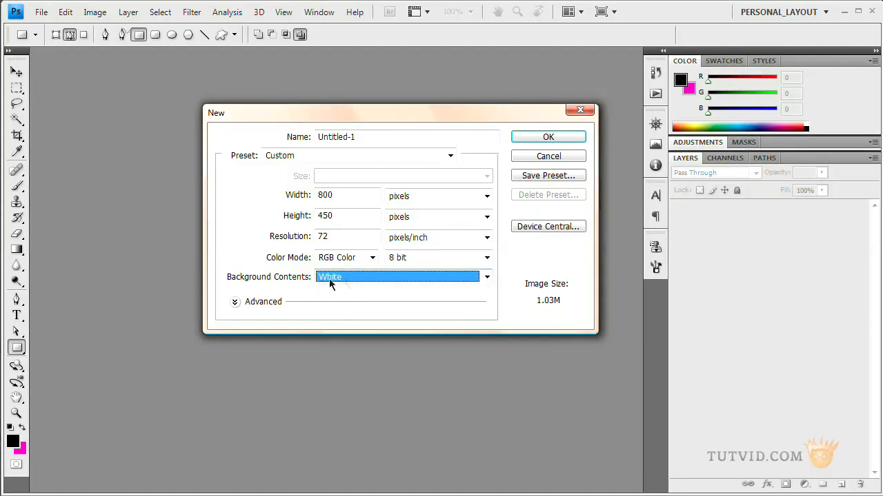
click(549, 136)
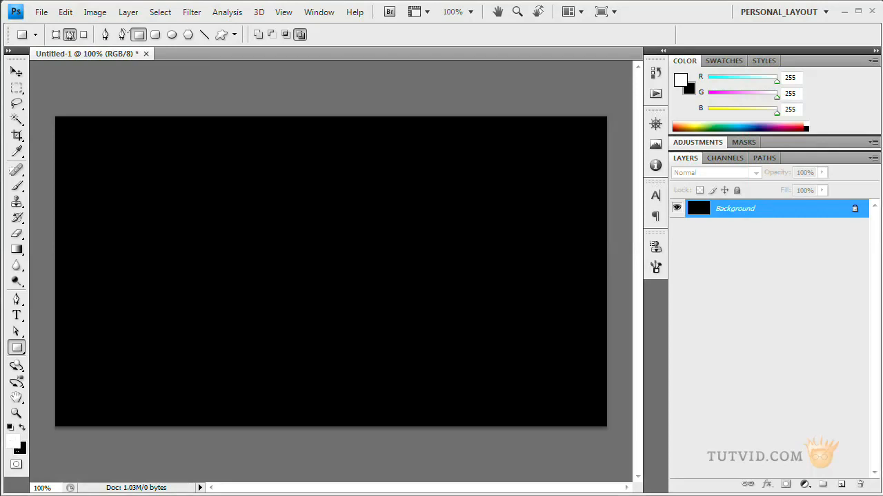
mouse_move(166, 367)
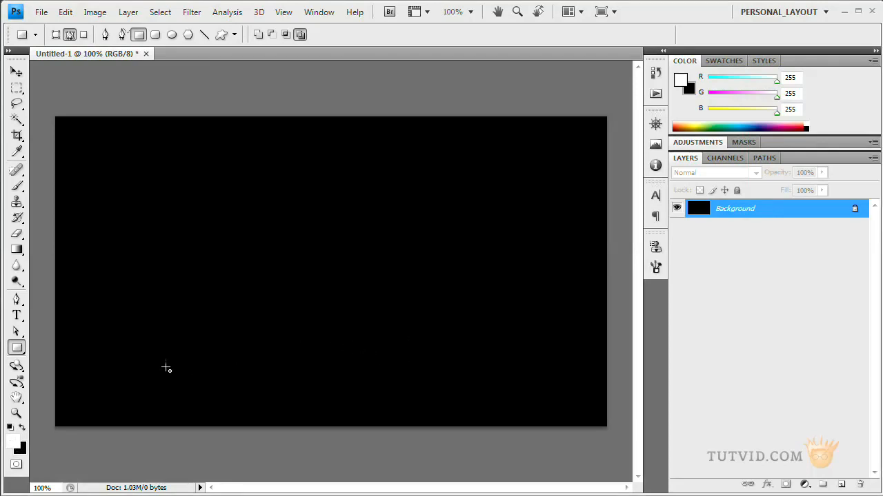
- Make the Polygon tool active with 10 sides, drawing each shape as its own layer
click(17, 348)
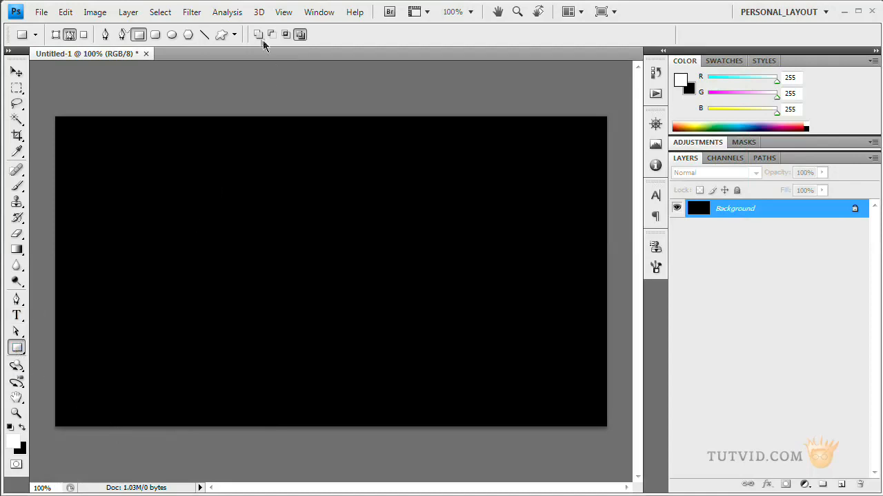
click(17, 348)
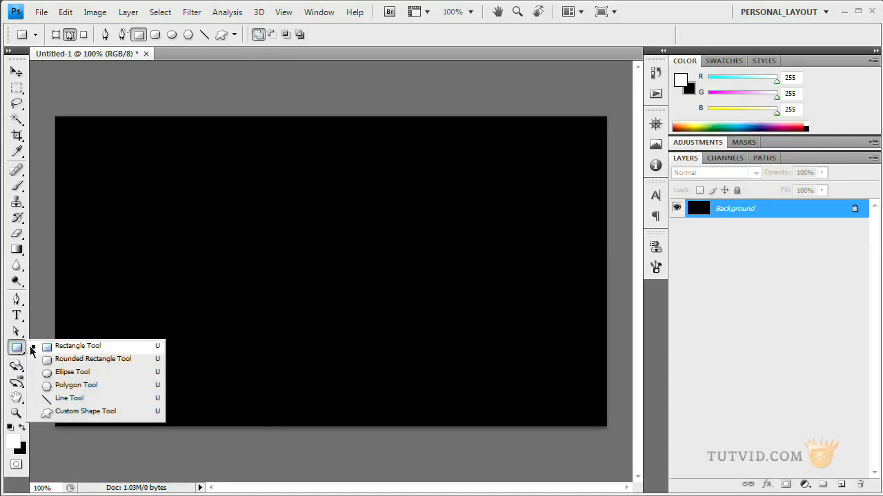
click(71, 372)
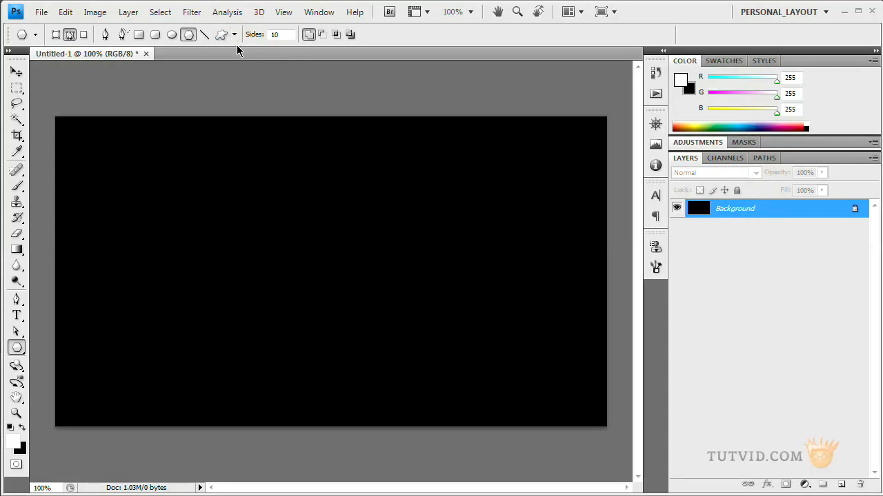
click(234, 34)
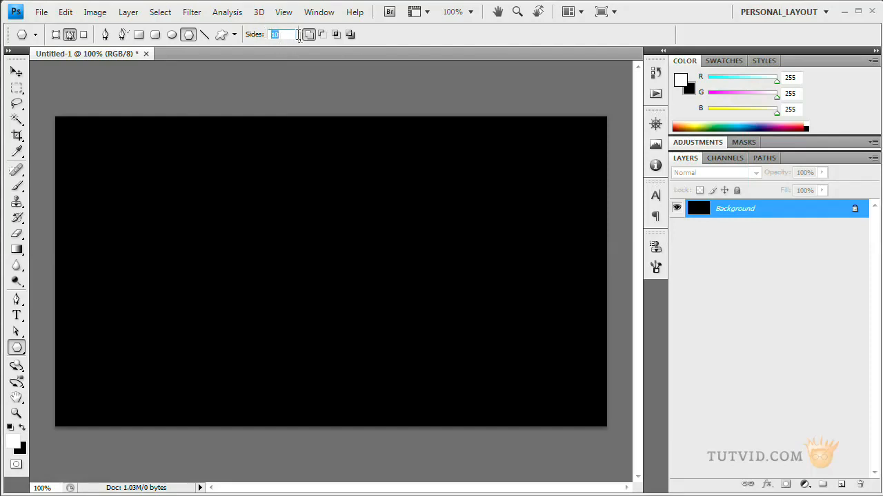
mouse_move(381, 133)
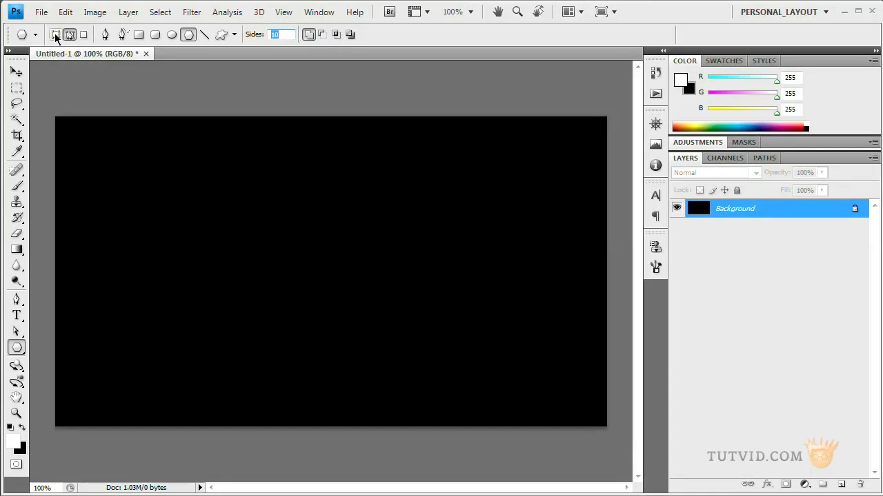
click(55, 34)
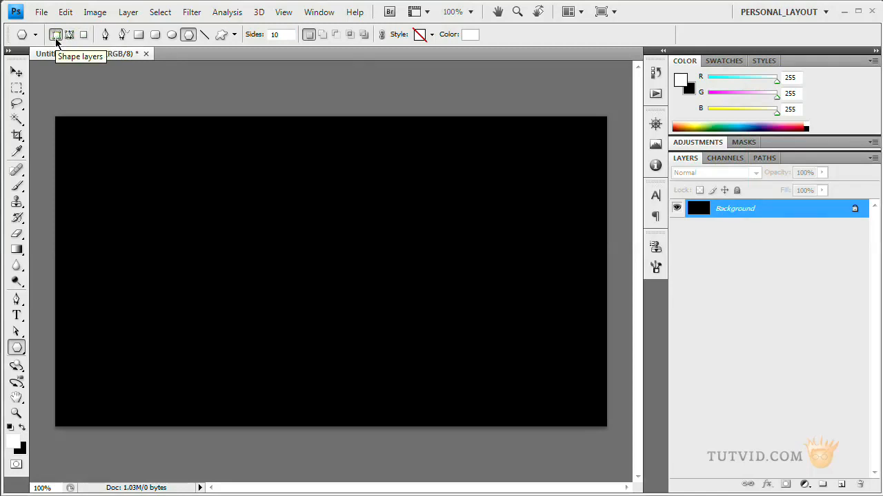
mouse_move(318, 273)
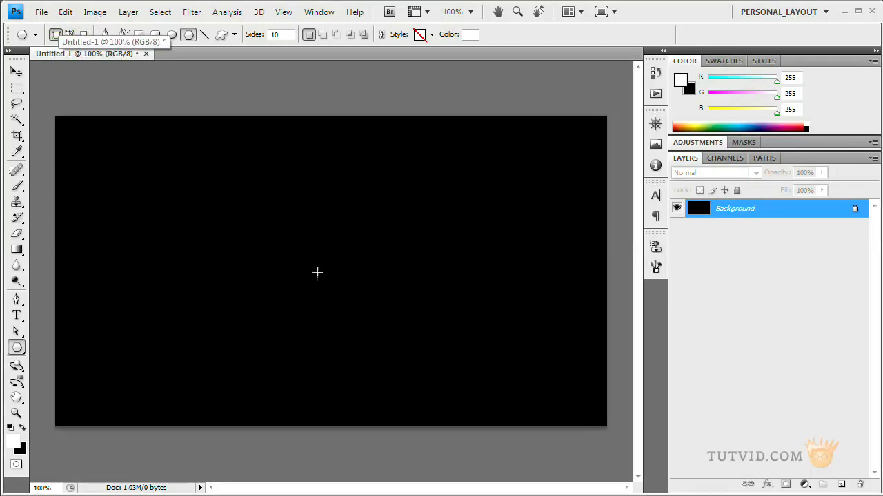
mouse_move(307, 231)
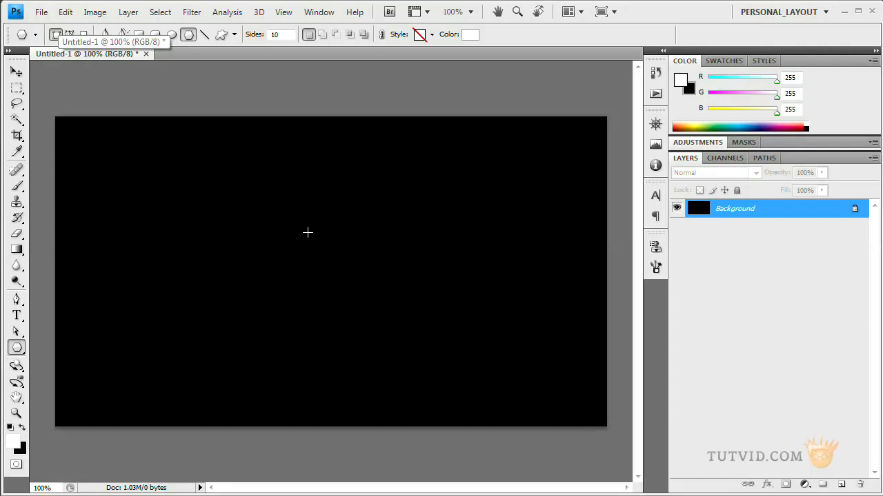
mouse_move(174, 232)
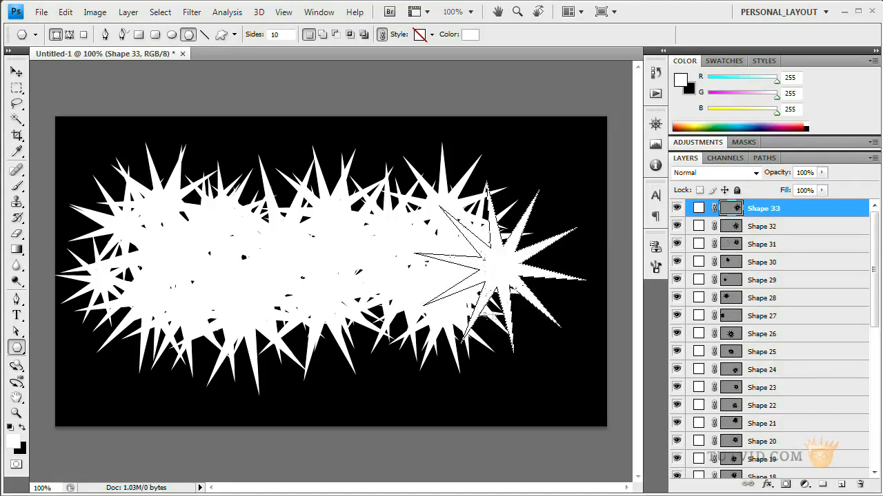
- Scroll the Layers panel to reach all the star shape layers for grouping
scroll(down, 3)
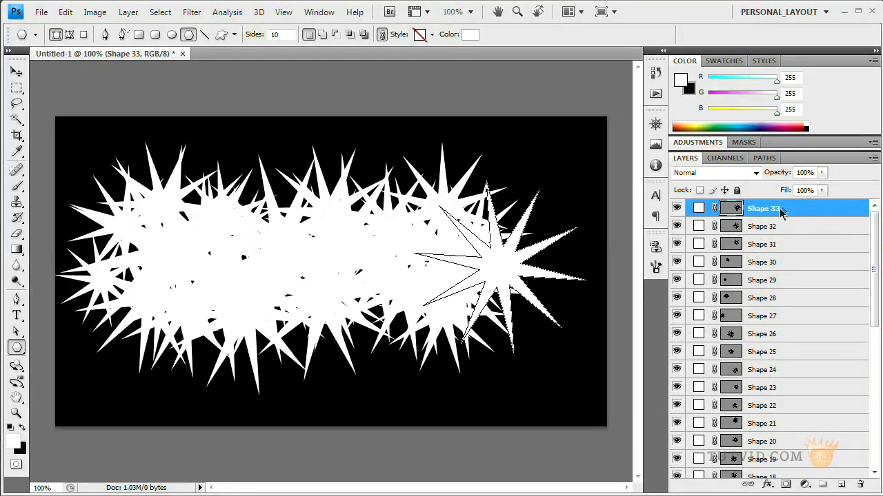
scroll(down, 3)
text(LogoBase)
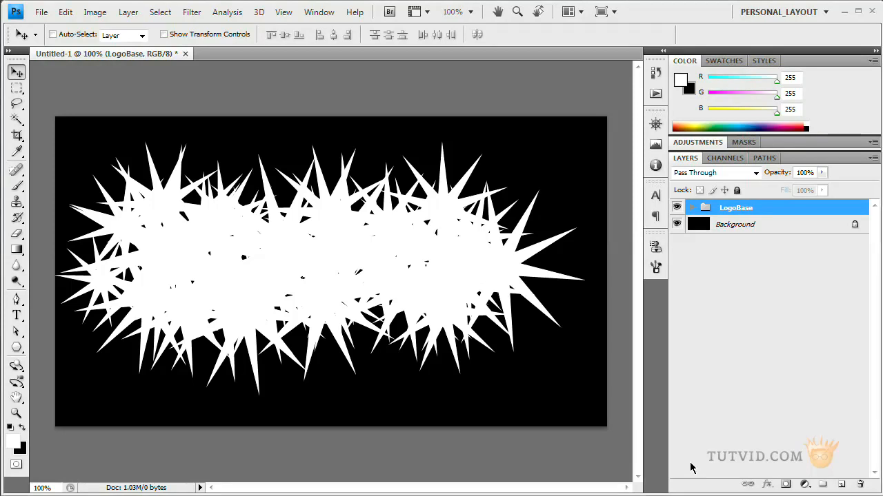
mouse_move(714, 352)
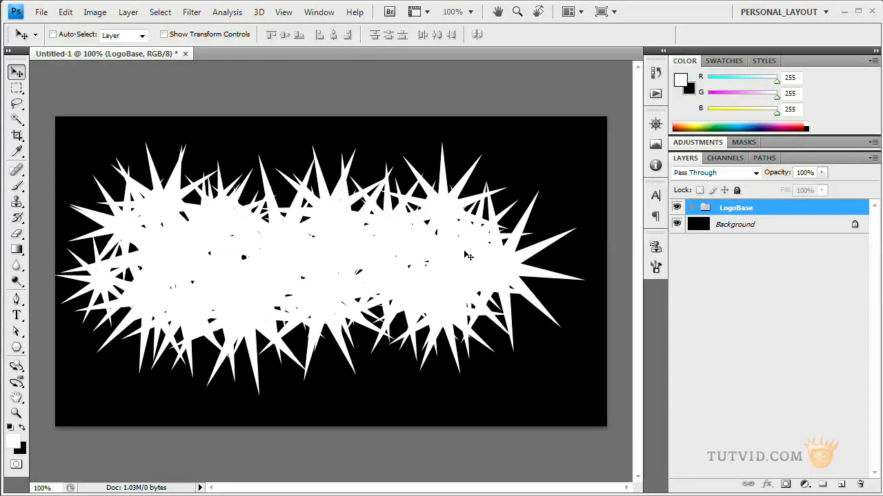
mouse_move(568, 243)
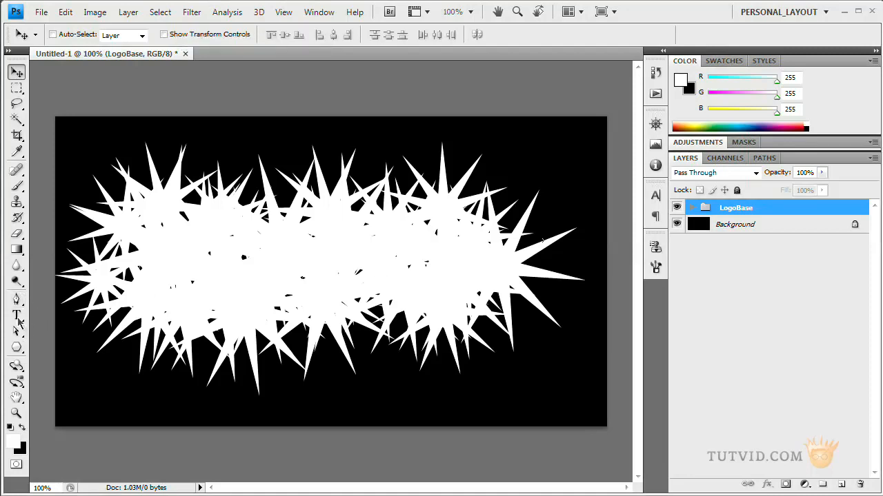
- Add blue bold PHILA text as a type layer above the LogoBase star cluster
click(17, 316)
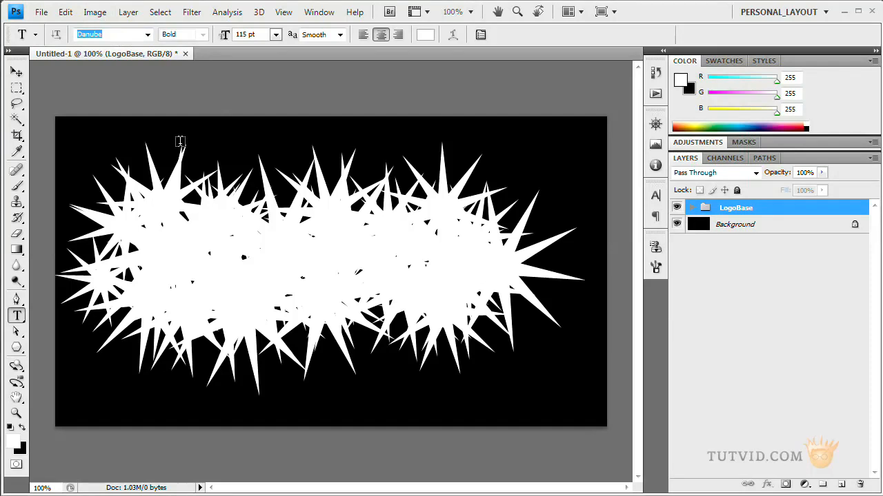
click(180, 139)
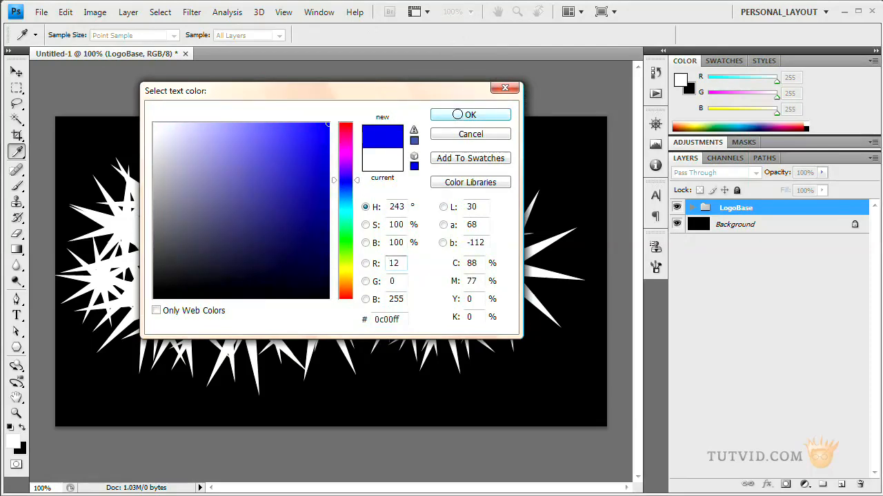
click(470, 114)
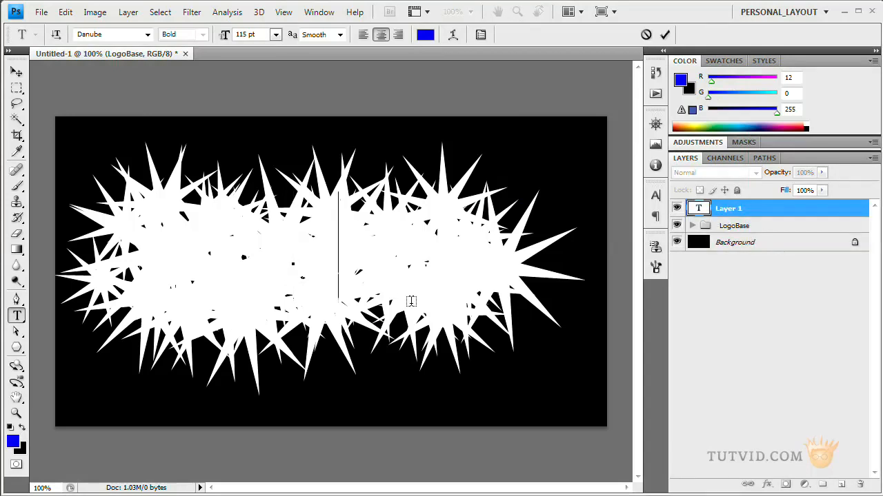
text(PILA)
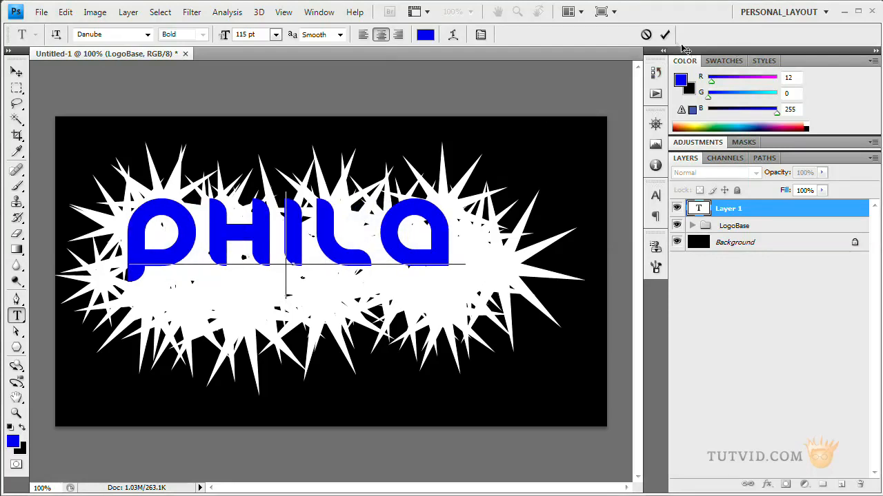
click(665, 34)
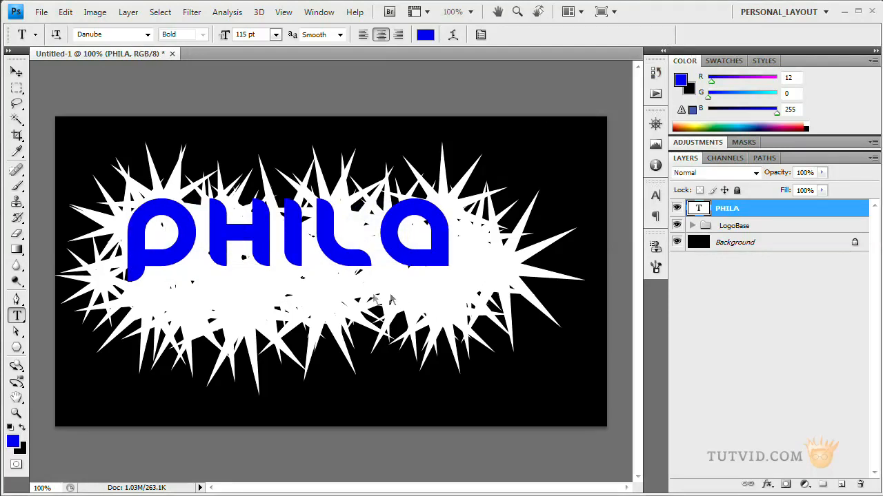
- Create a work path from the PHILA lettering and check it in the Paths panel
click(17, 72)
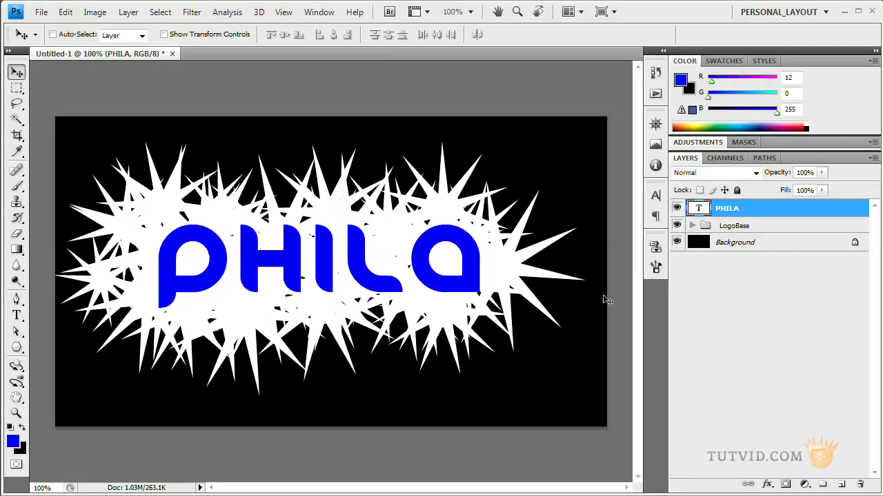
mouse_move(237, 145)
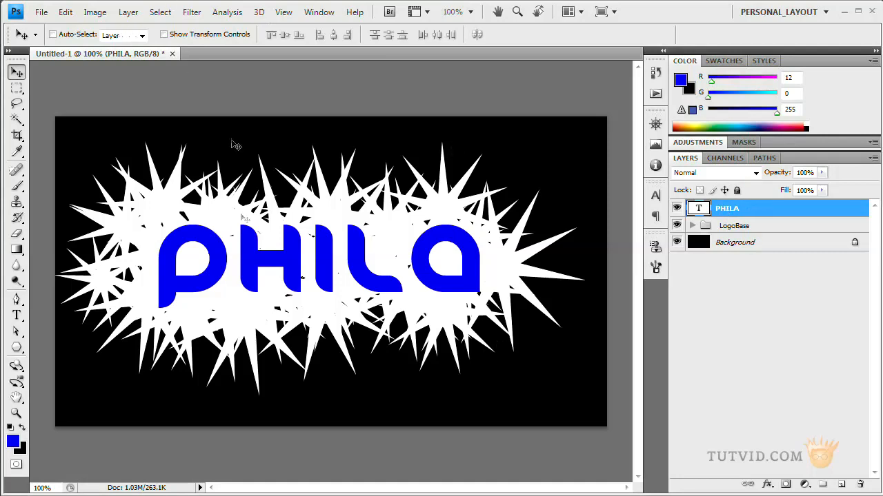
click(128, 11)
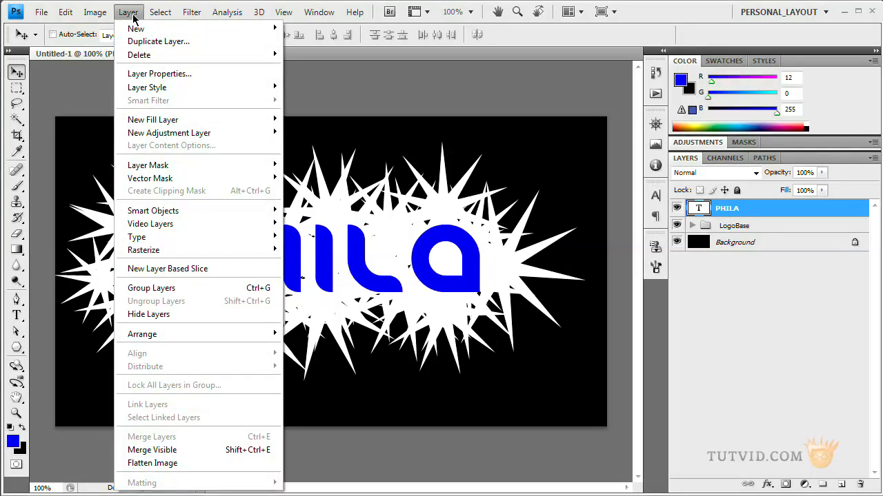
mouse_move(137, 237)
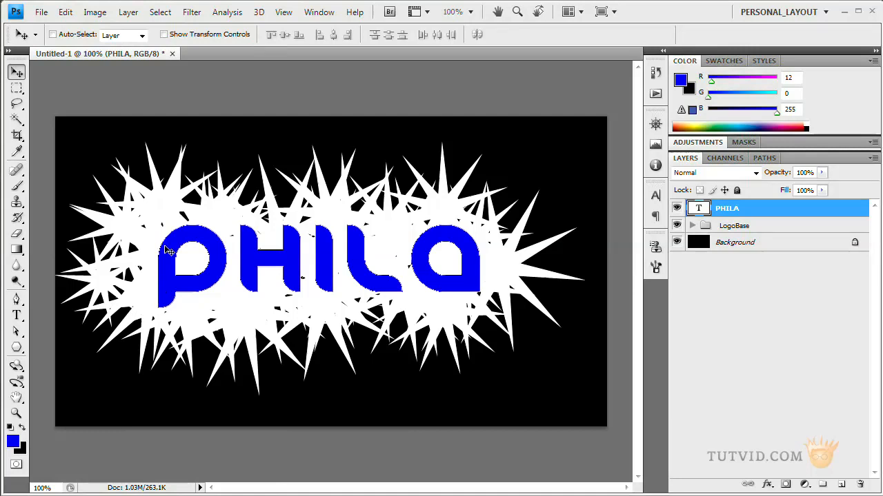
mouse_move(613, 254)
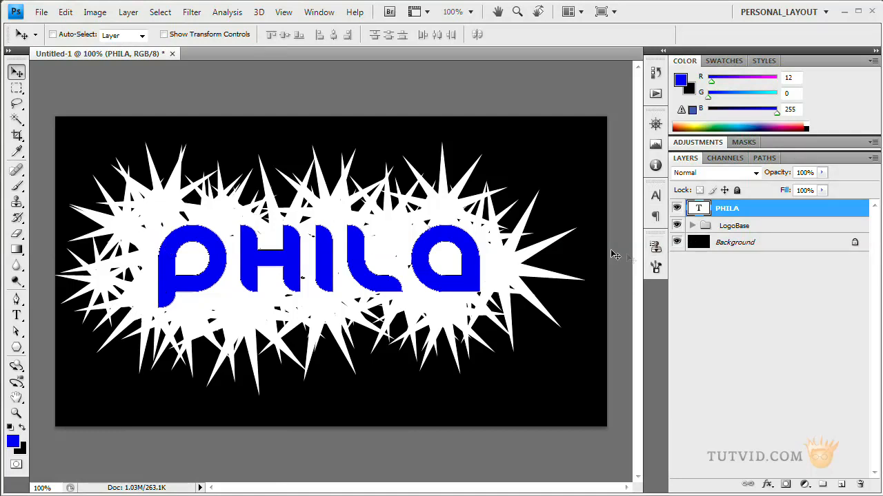
click(764, 158)
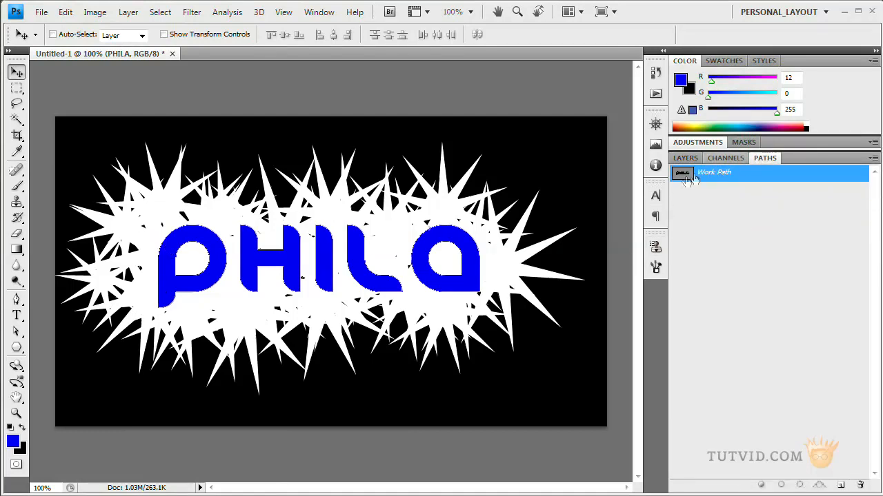
click(684, 158)
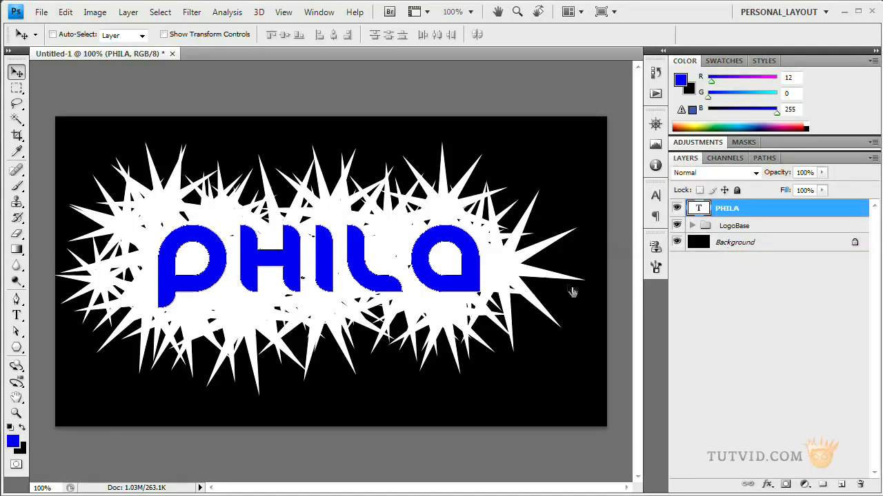
mouse_move(180, 288)
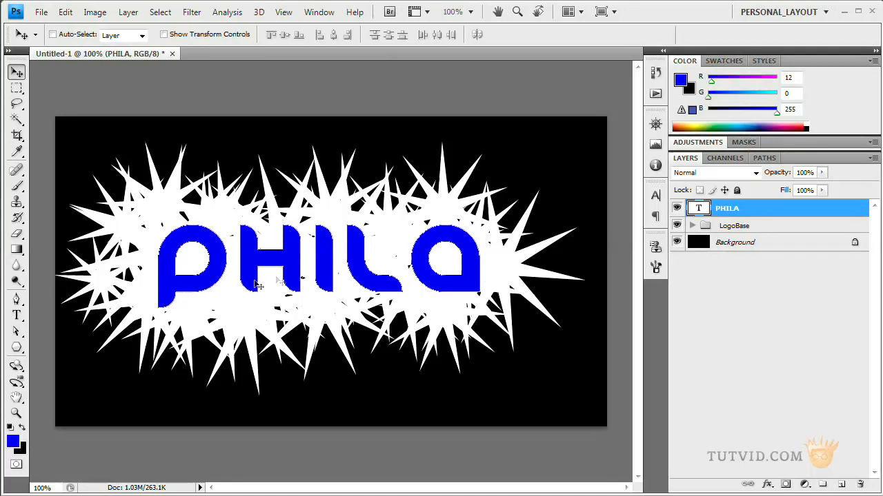
mouse_move(306, 245)
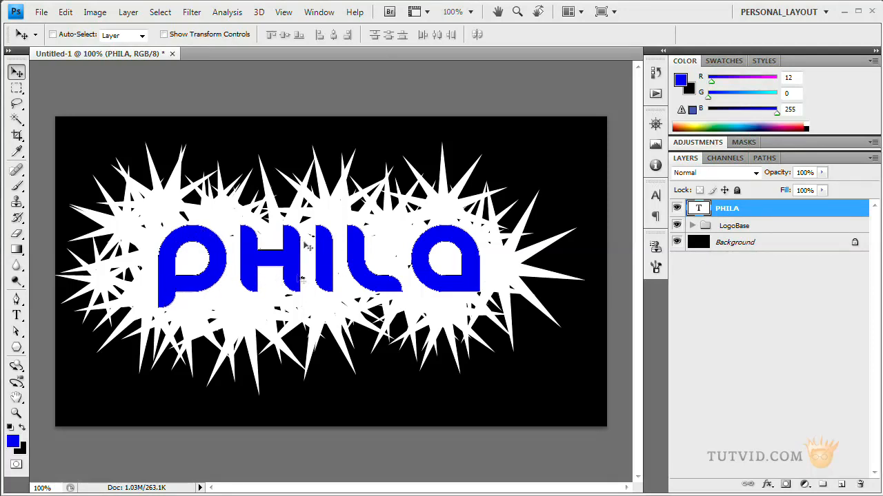
mouse_move(450, 286)
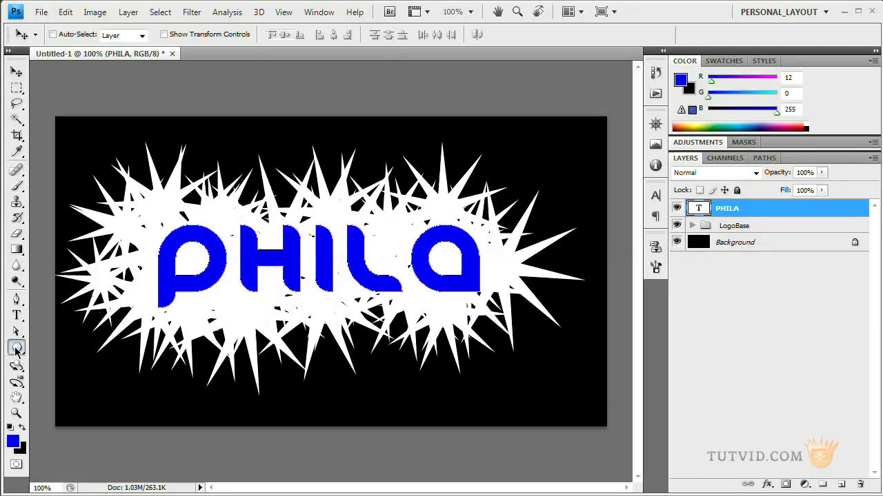
- Draw a canvas-sized rectangle path that excludes the PHILA letter path
click(16, 348)
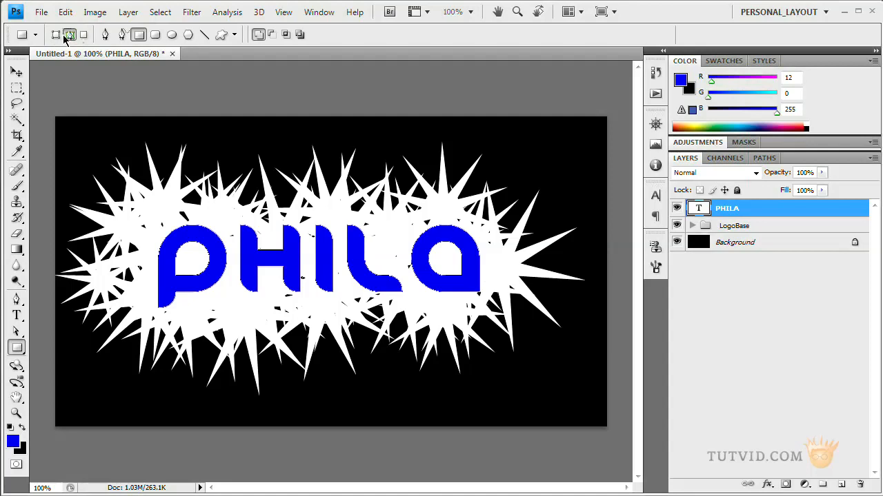
mouse_move(299, 34)
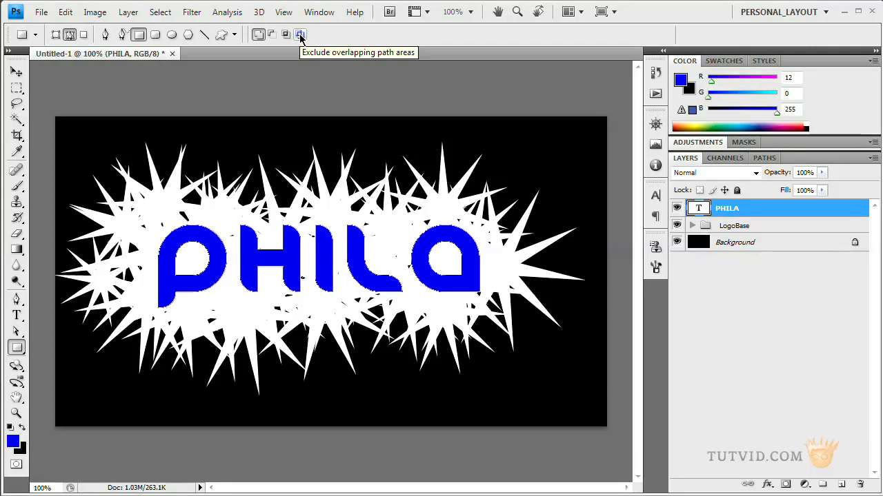
mouse_move(50, 105)
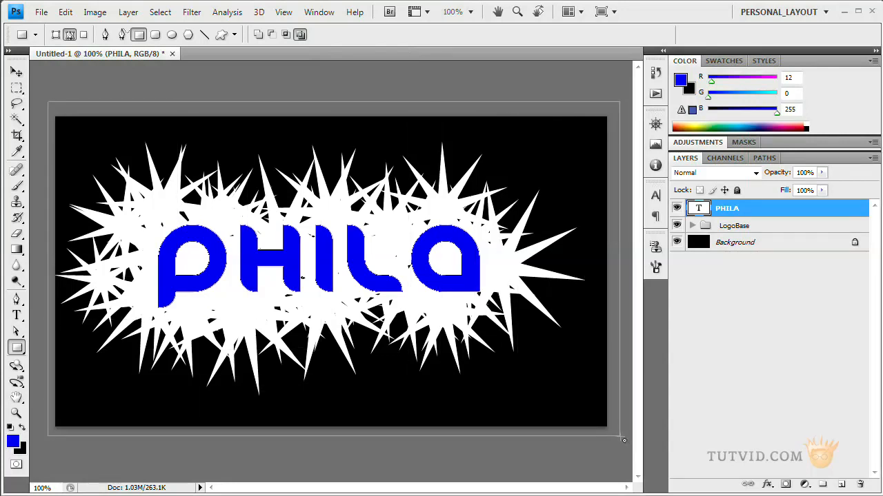
click(764, 158)
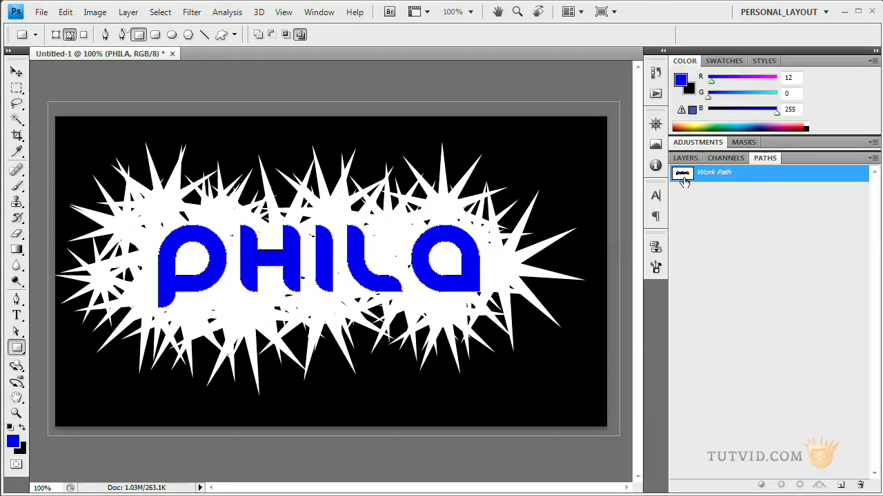
mouse_move(681, 174)
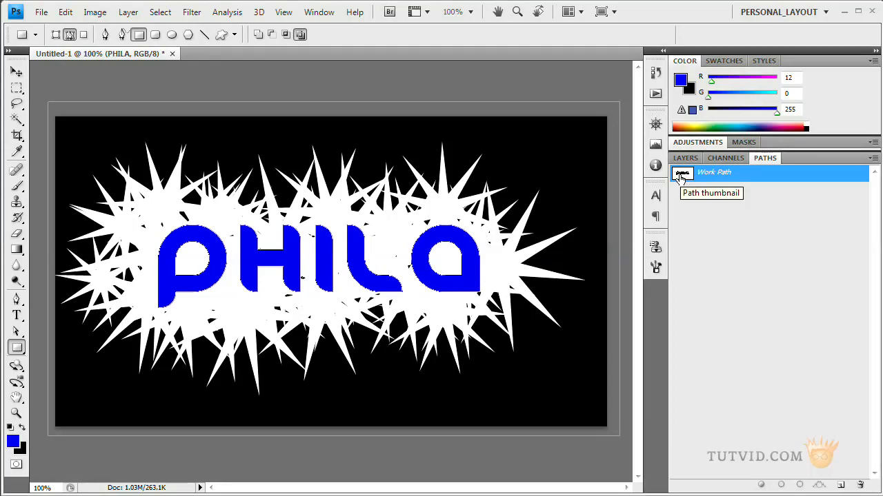
mouse_move(703, 202)
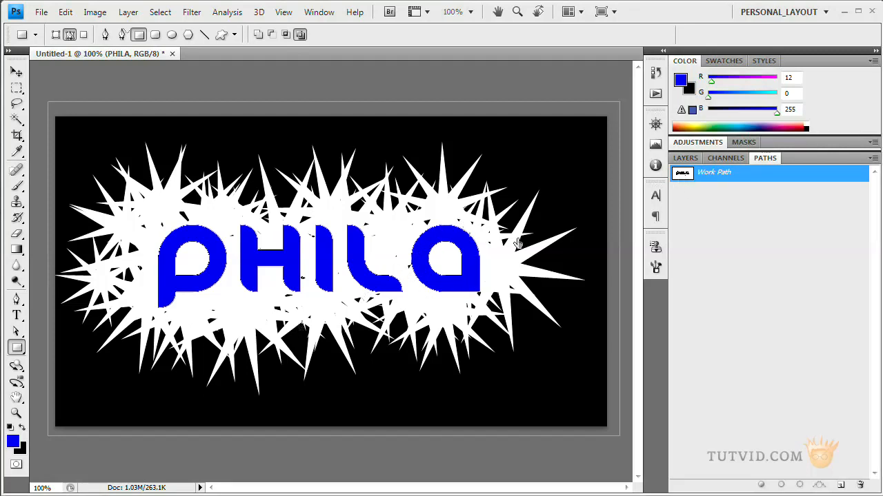
mouse_move(685, 157)
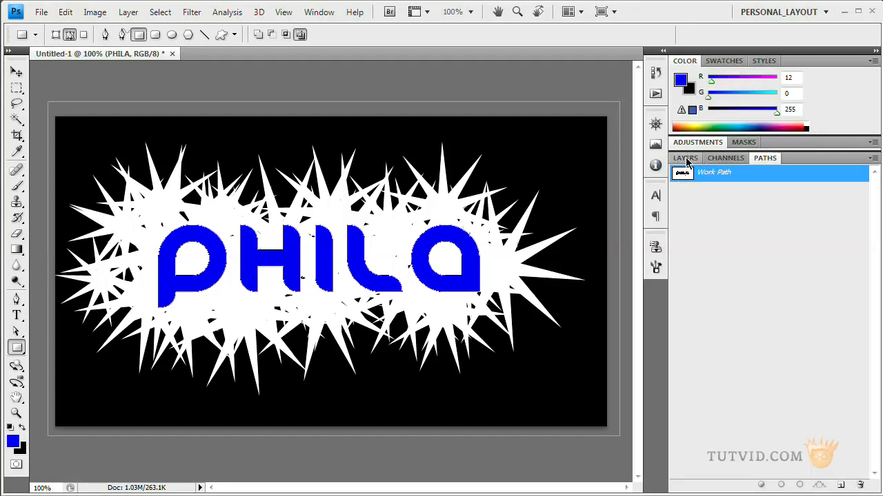
- Mask the LogoBase group with the current path and hide the blue PHILA text layer
click(684, 157)
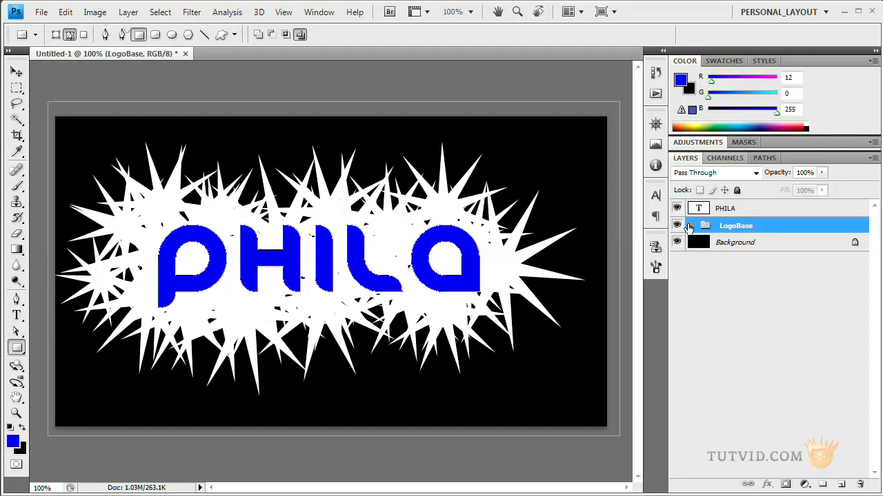
click(128, 11)
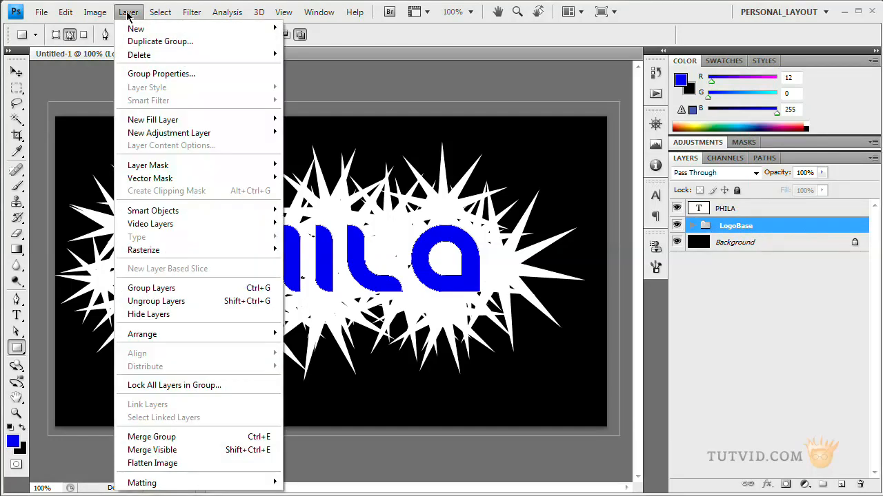
mouse_move(149, 178)
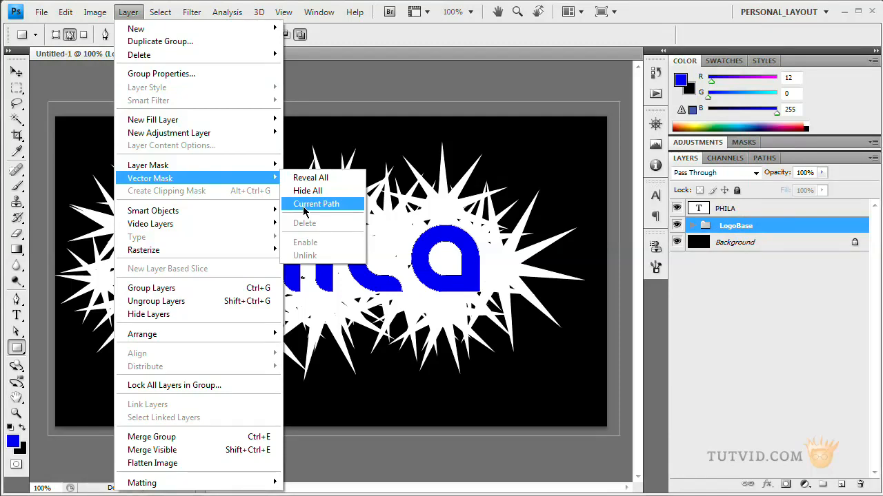
click(315, 204)
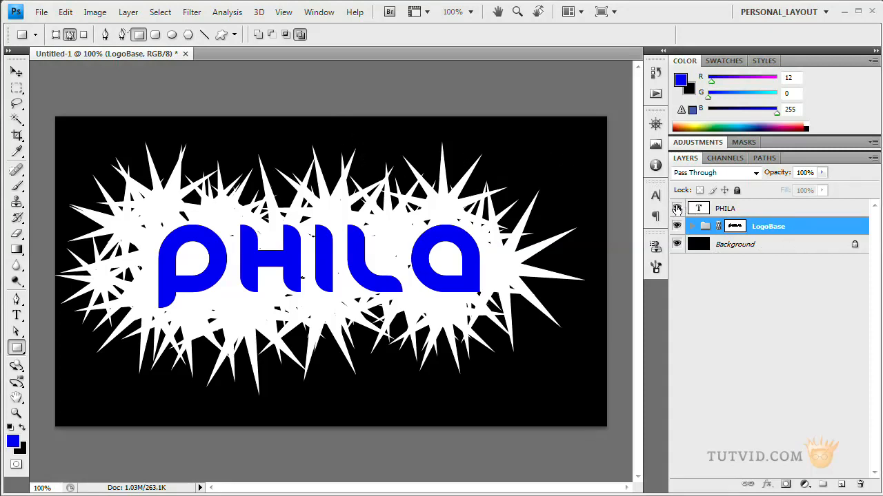
click(676, 207)
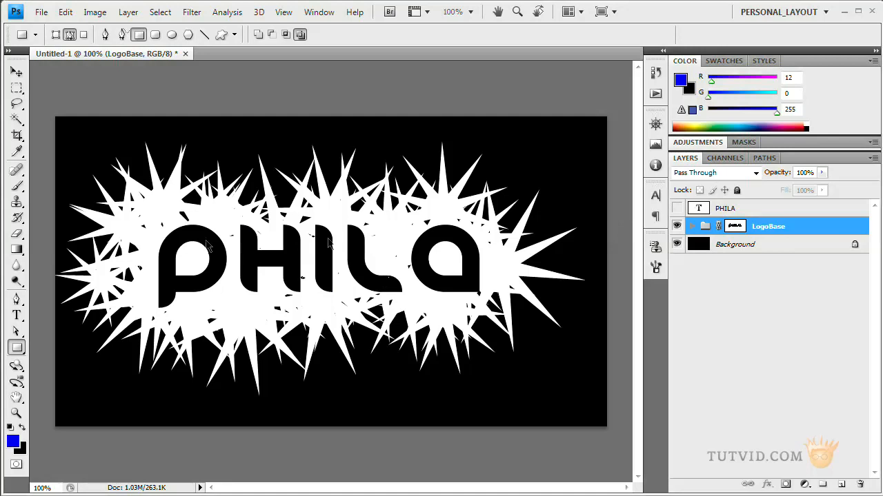
mouse_move(440, 256)
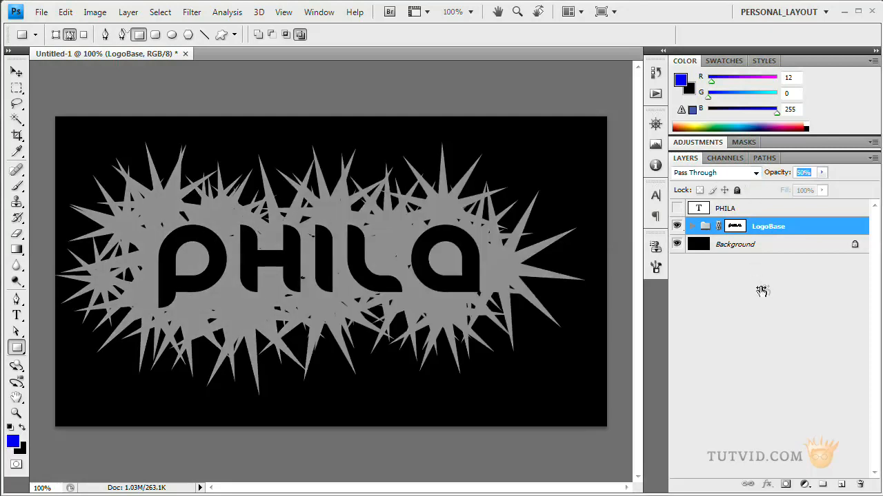
- Convert the black Background into an ordinary layer and save as logo.psd with maximum compatibility
click(734, 244)
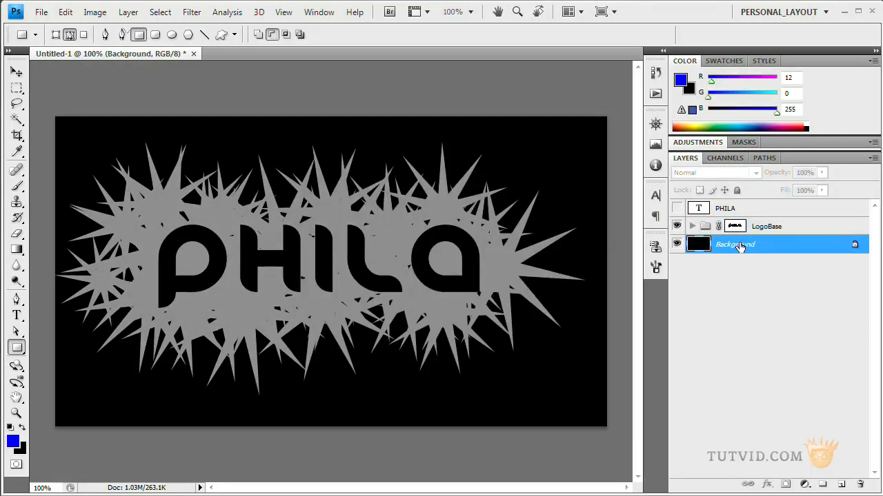
double_click(733, 244)
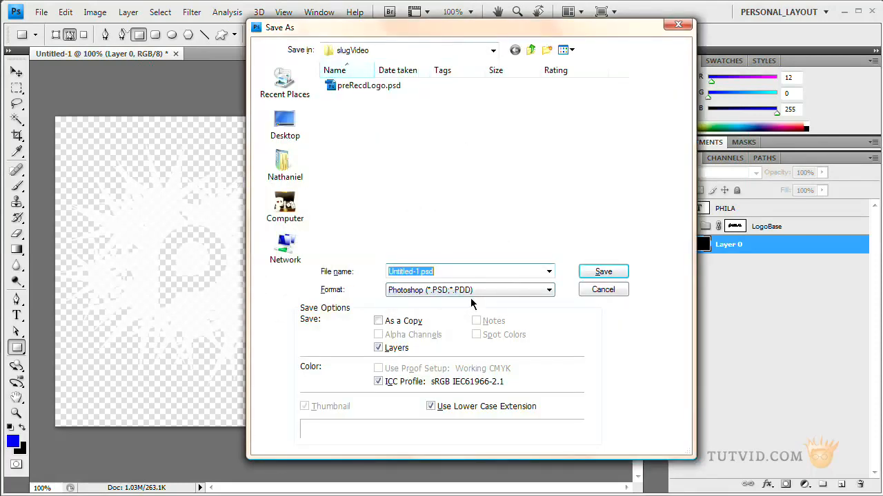
click(602, 271)
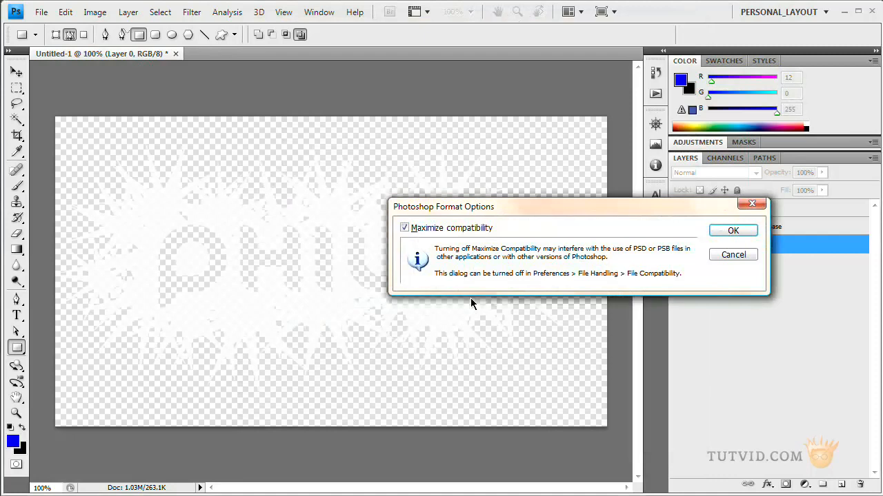
click(732, 230)
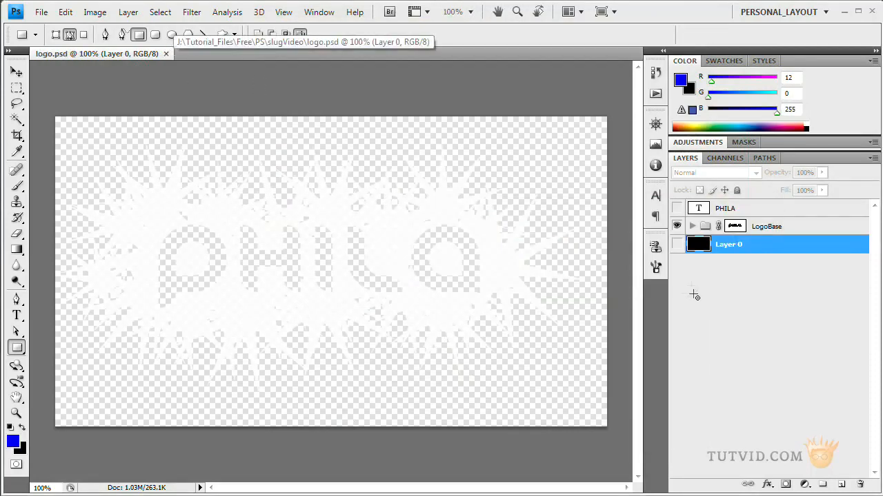
- Hide the converted background layer, leaving the star logo on transparency
click(676, 244)
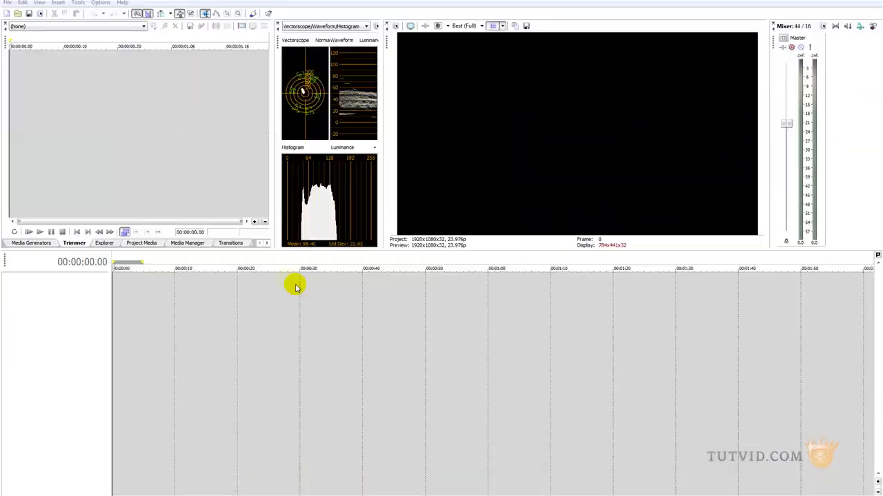
- Start a new Vegas project using the HDV 720-30p template (1280×720, 29.970 fps)
click(7, 3)
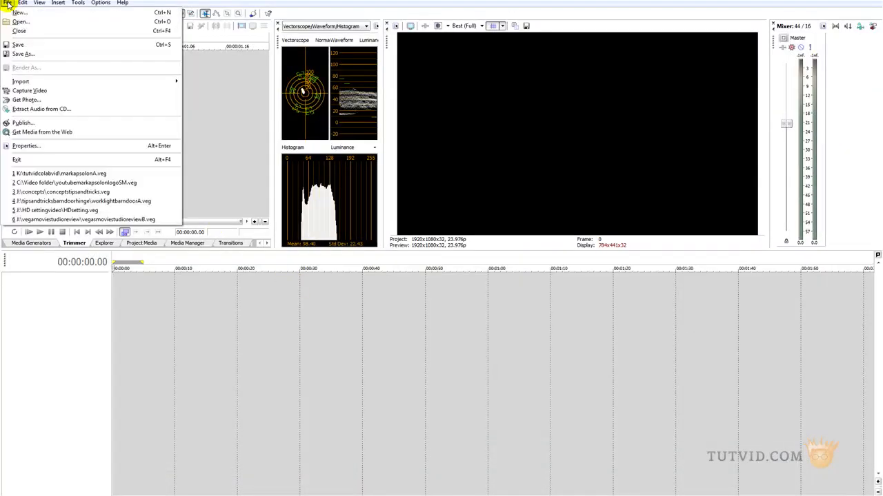
click(19, 12)
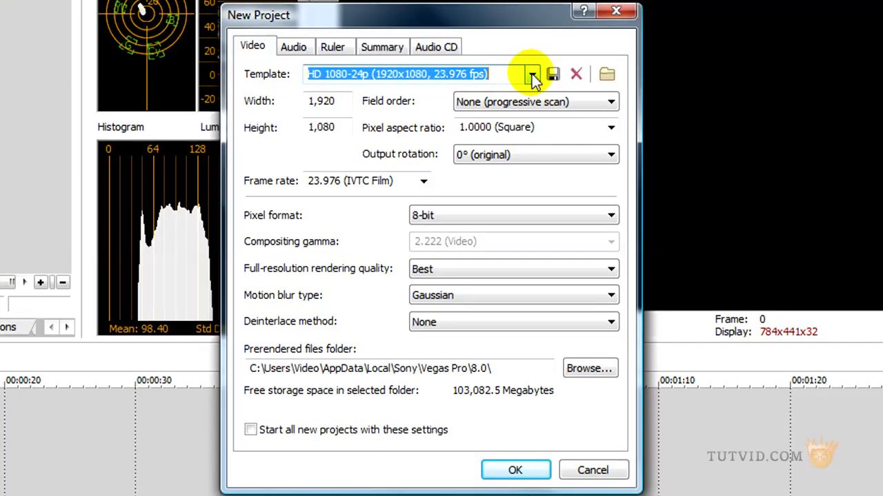
click(532, 74)
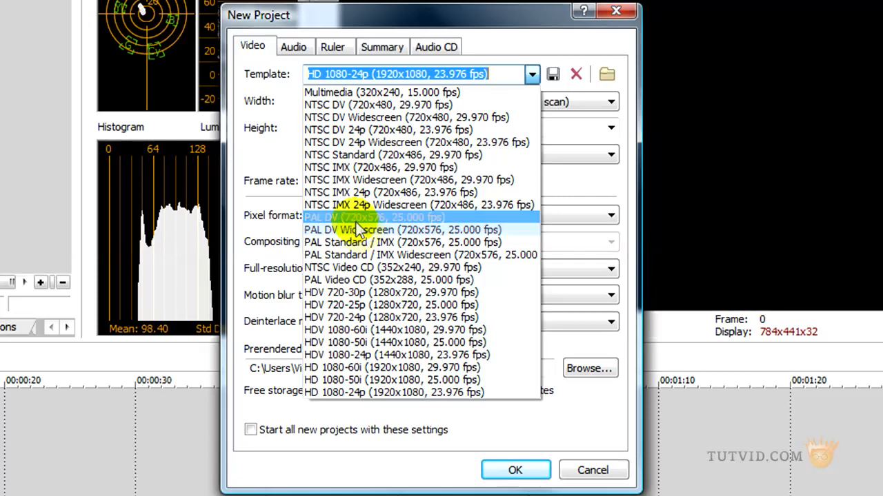
mouse_move(320, 292)
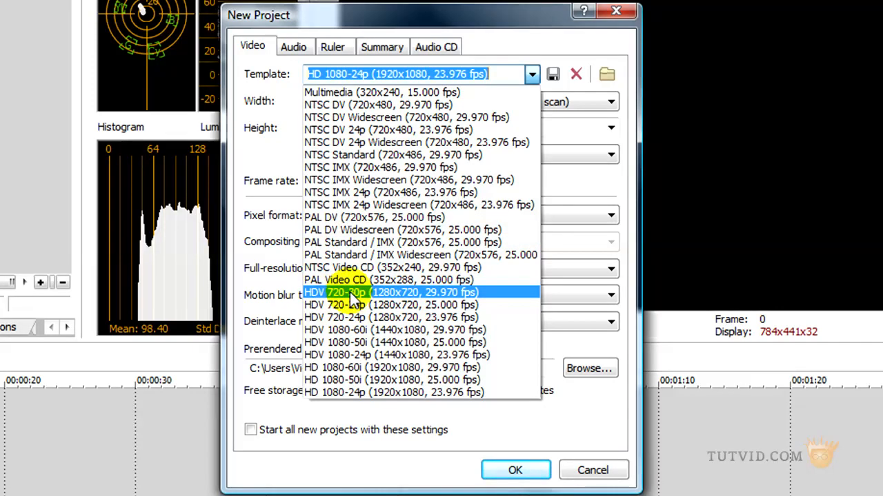
click(391, 292)
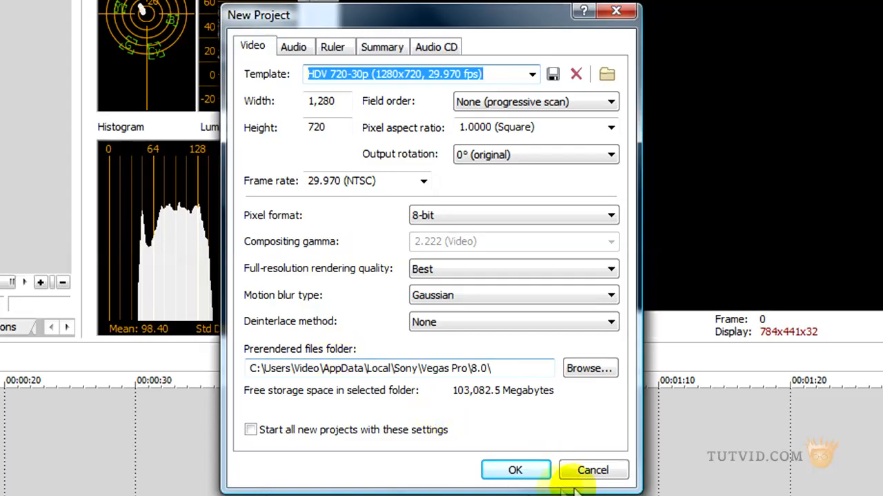
click(516, 470)
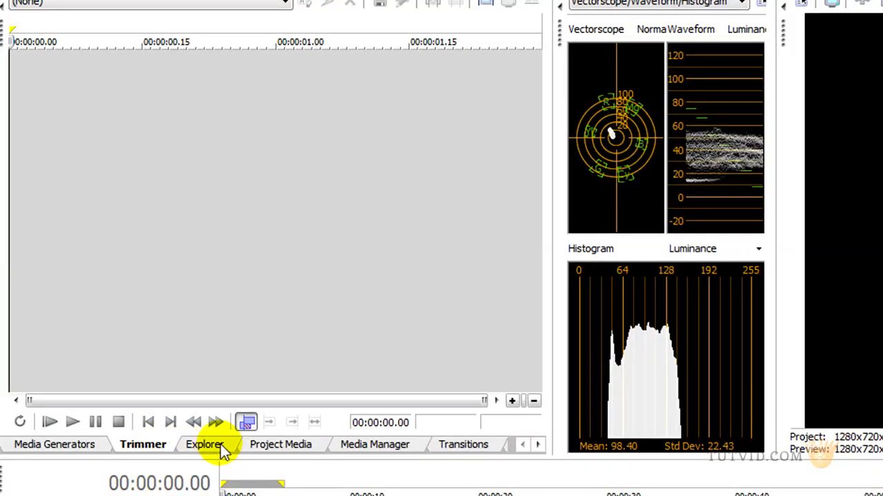
- Add two DSC desert clips from the sample folder back to back and scrub through them
click(204, 445)
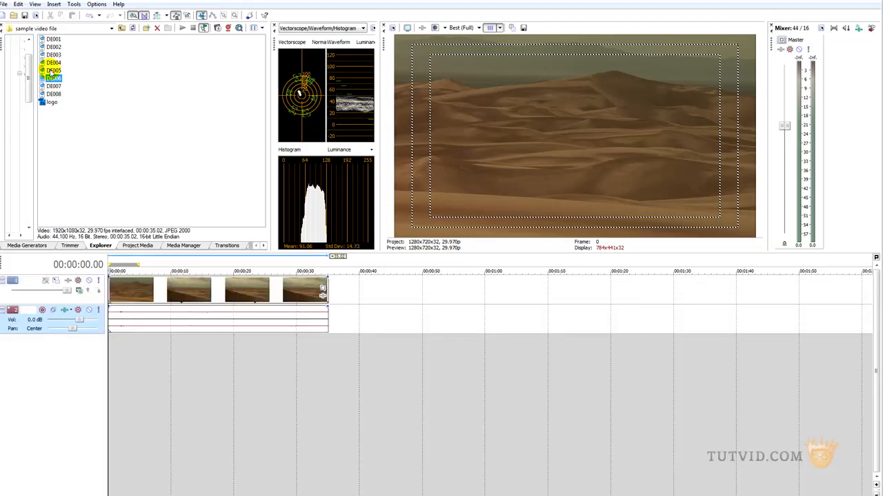
click(54, 69)
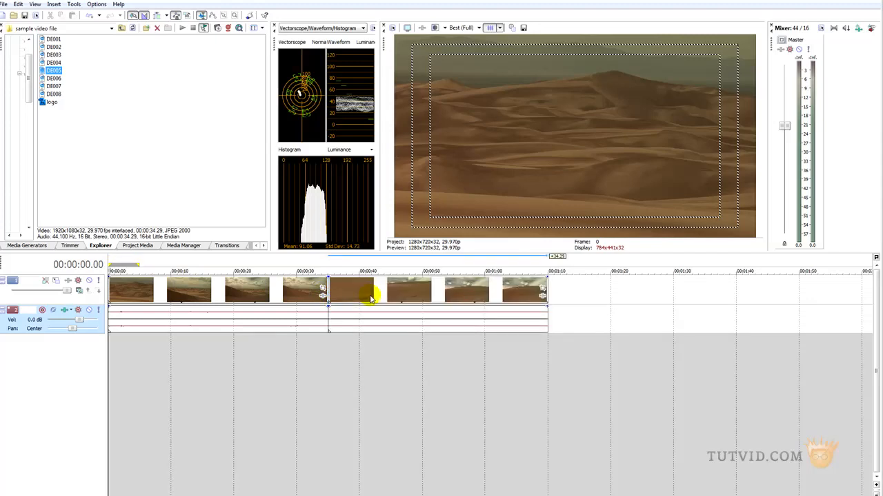
click(128, 289)
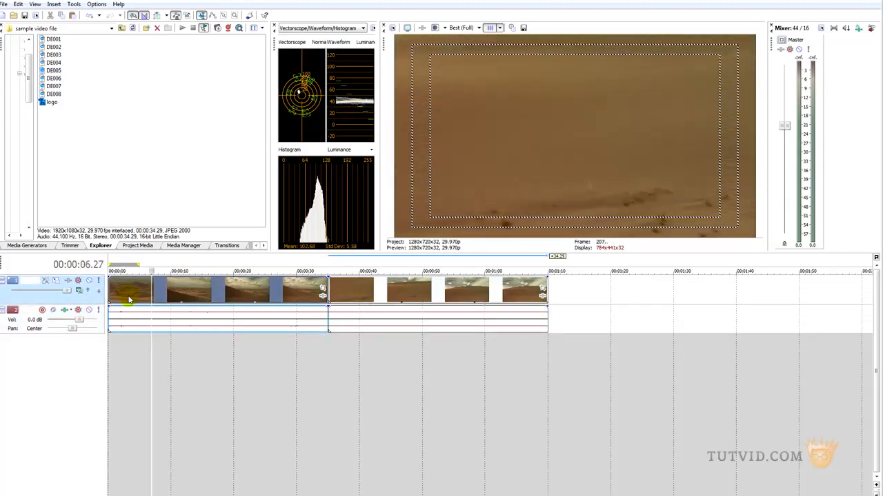
click(127, 292)
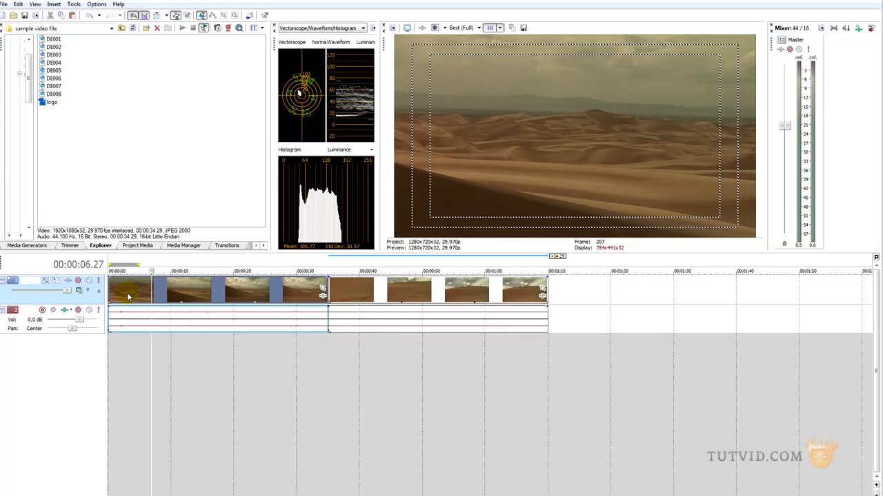
click(200, 306)
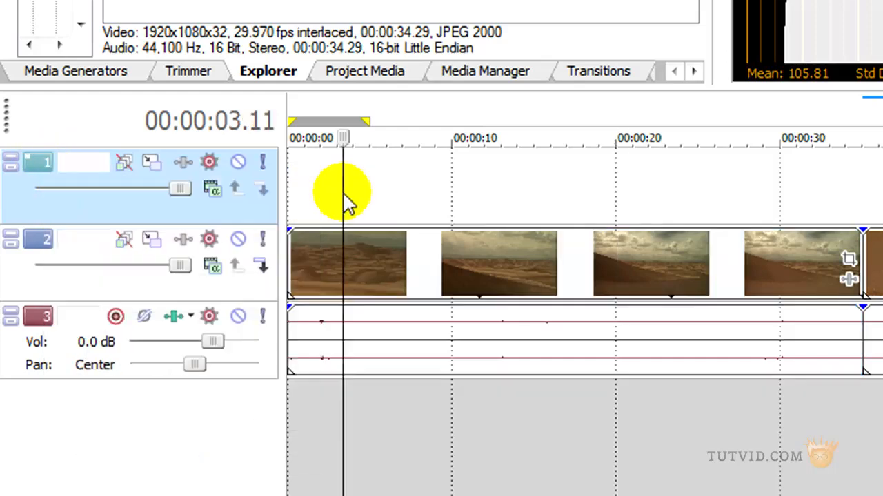
mouse_move(356, 186)
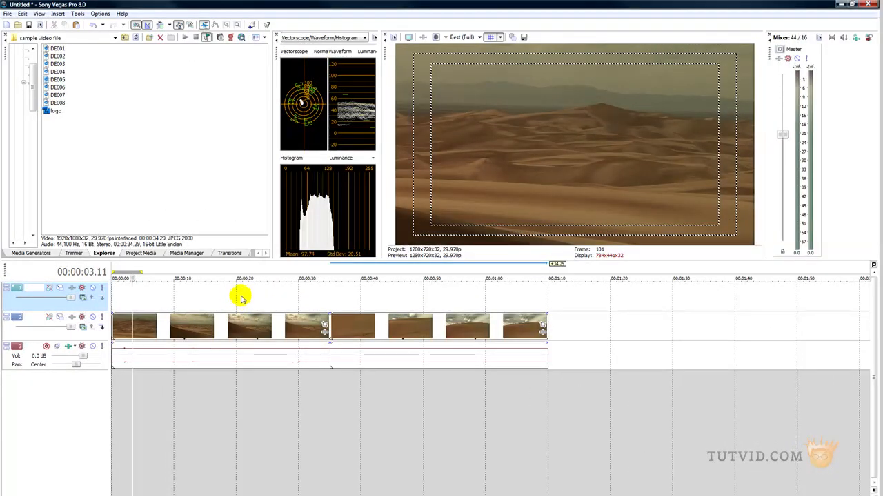
mouse_move(284, 293)
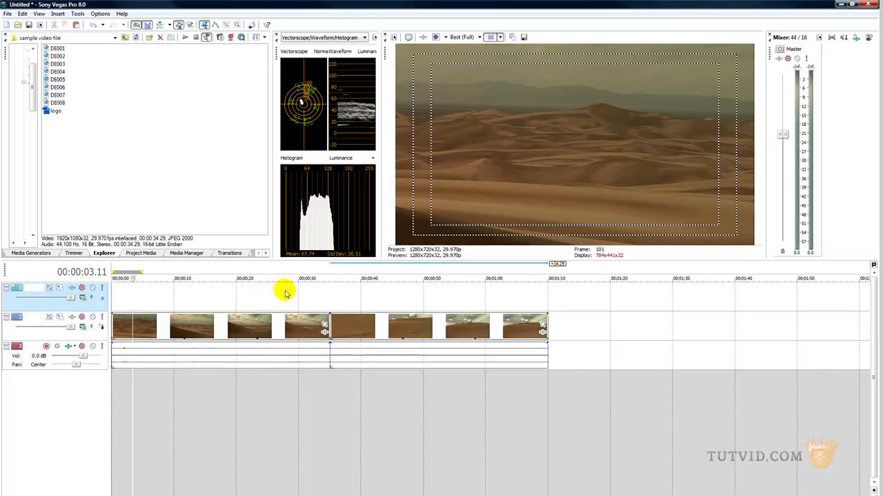
mouse_move(275, 338)
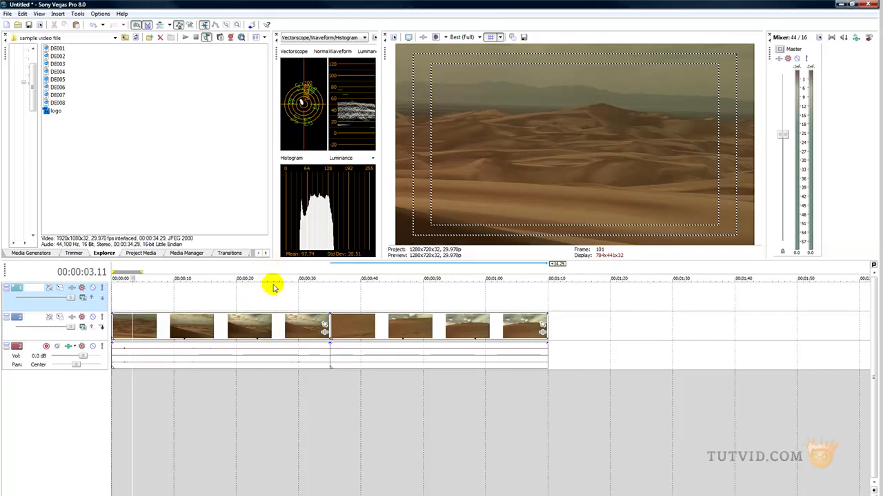
mouse_move(276, 295)
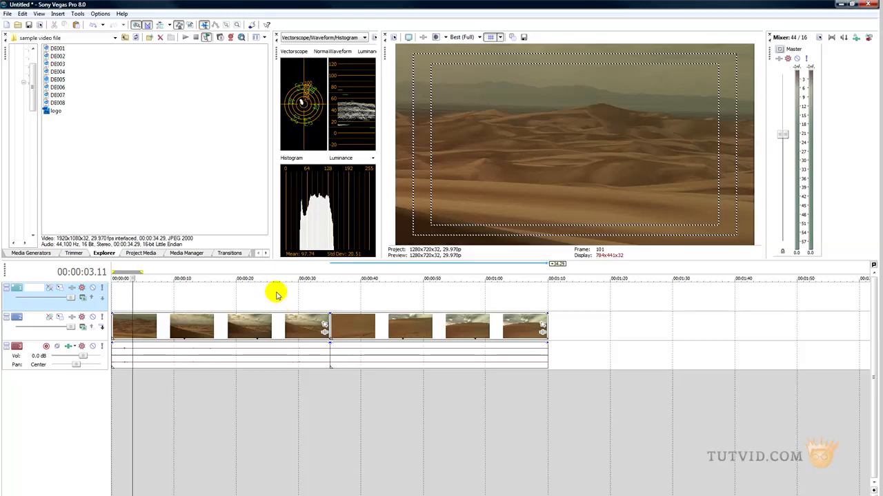
mouse_move(240, 342)
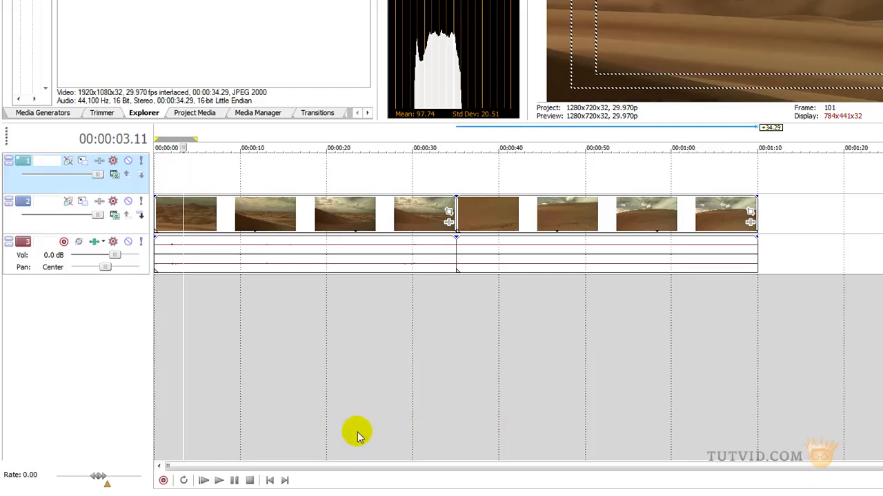
mouse_move(290, 171)
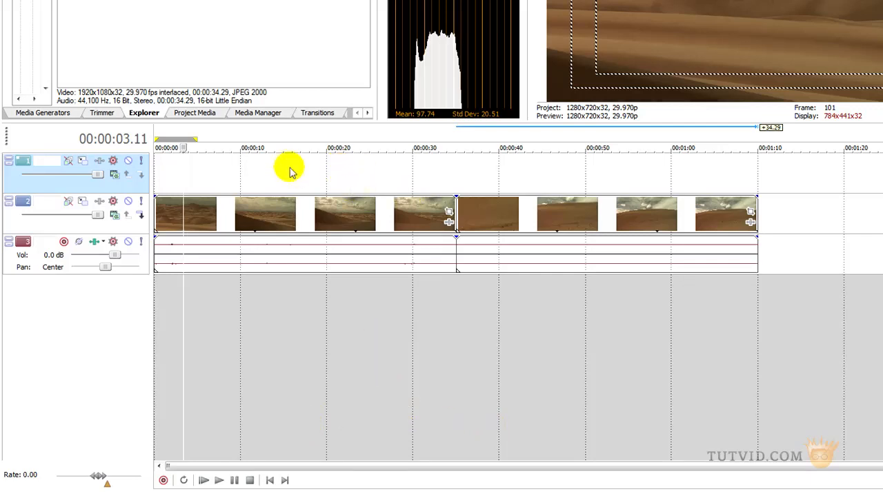
mouse_move(345, 178)
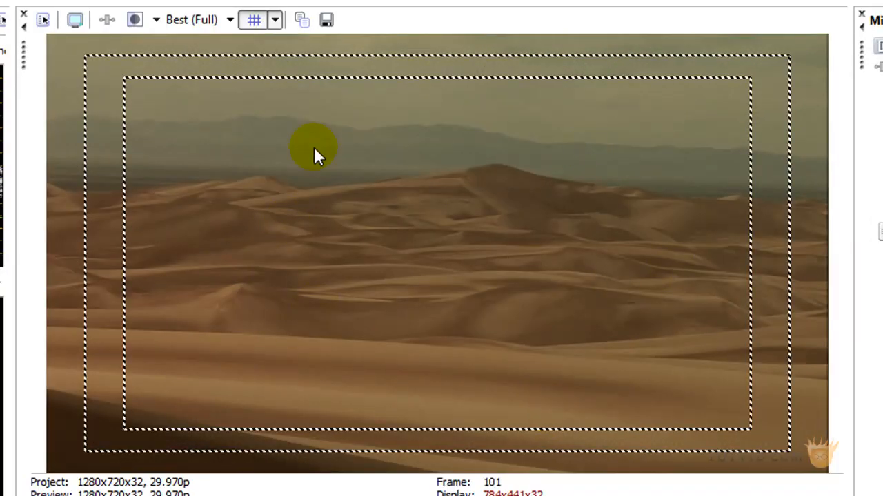
mouse_move(214, 173)
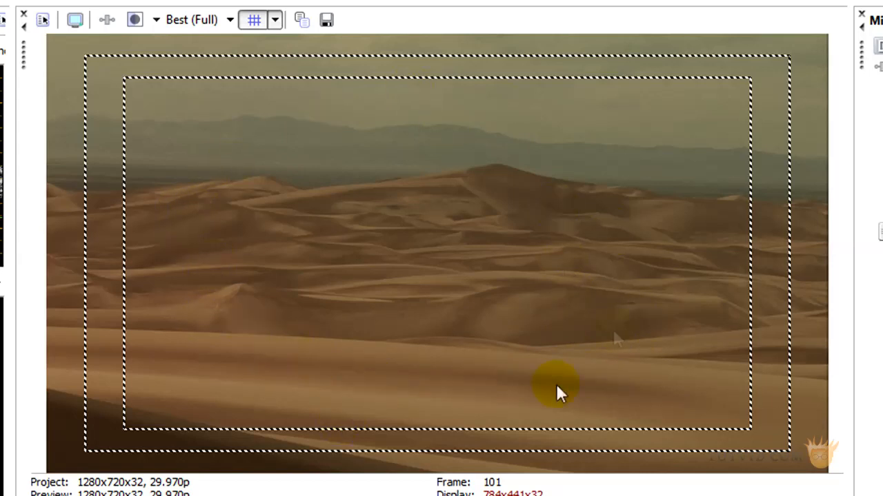
mouse_move(641, 347)
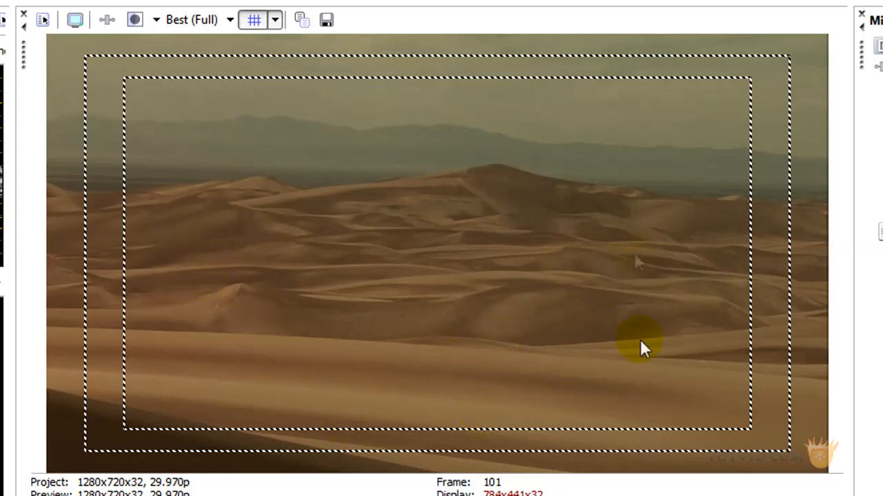
mouse_move(467, 372)
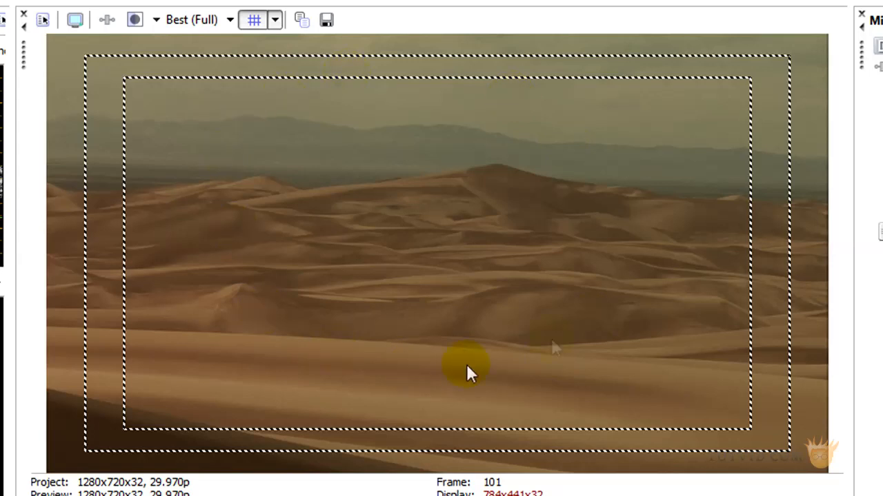
mouse_move(510, 241)
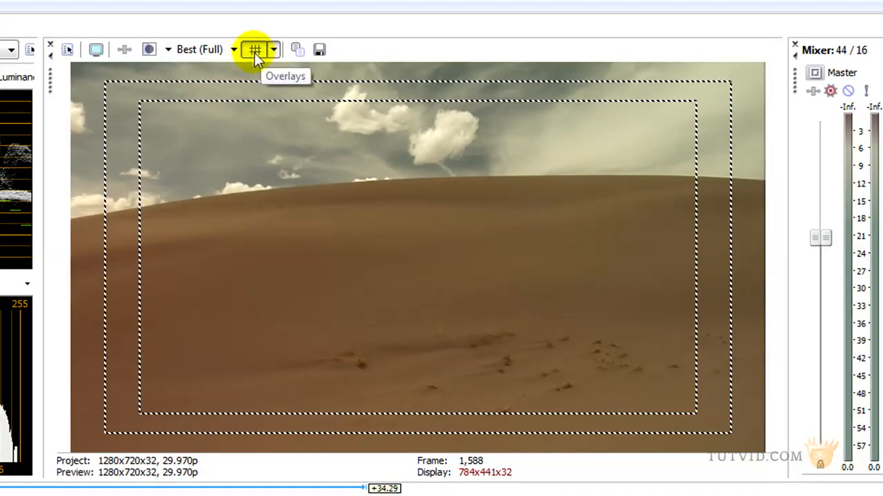
- Turn off the safe-area overlay so the desert dune preview is unobstructed
click(254, 50)
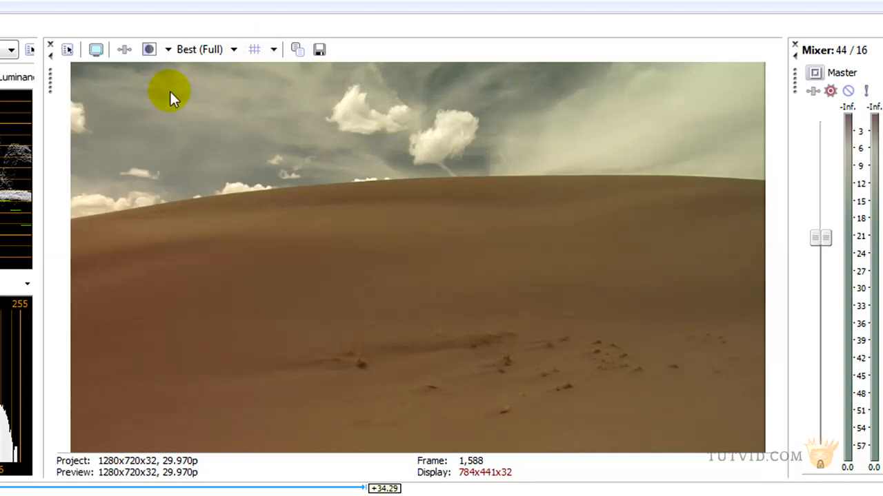
click(273, 50)
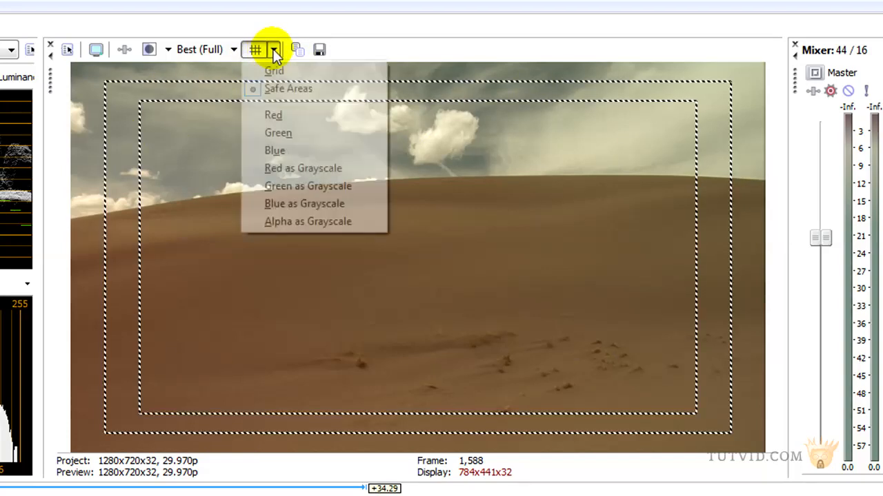
click(287, 88)
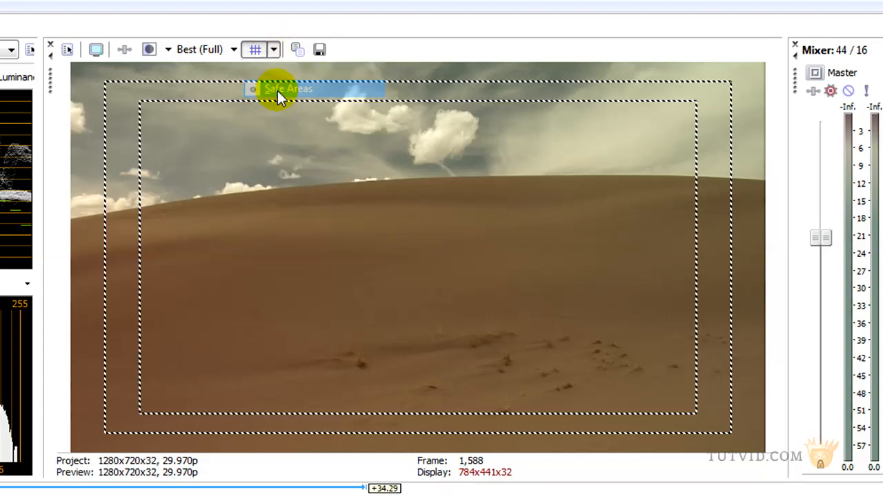
mouse_move(135, 421)
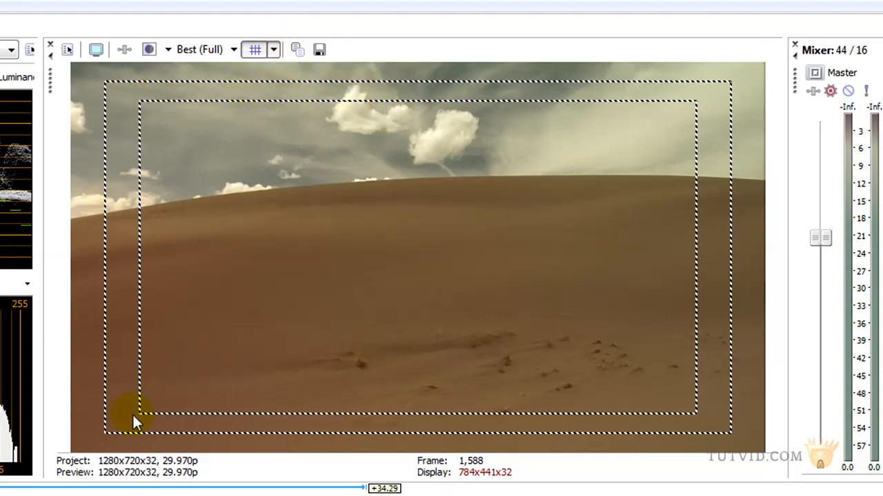
mouse_move(752, 411)
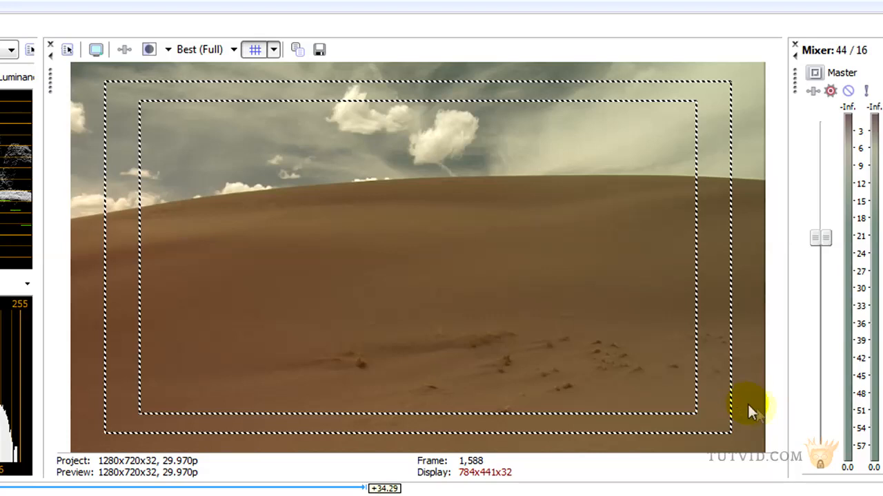
mouse_move(710, 407)
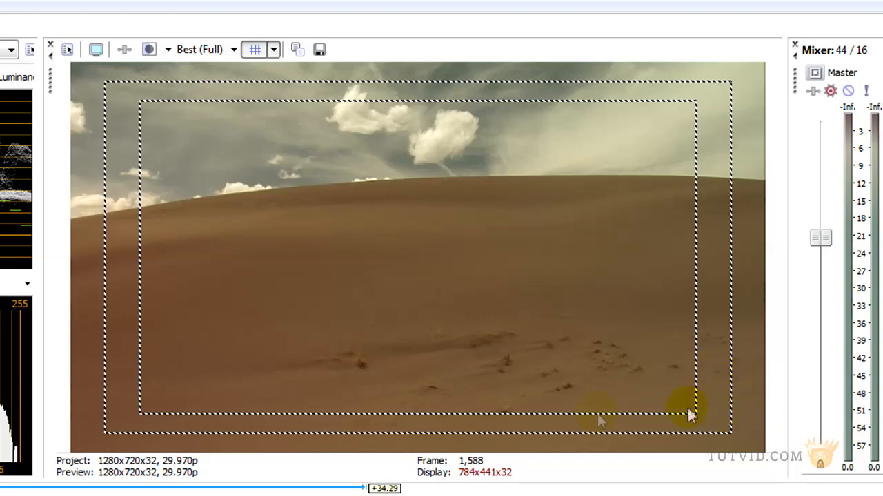
mouse_move(82, 158)
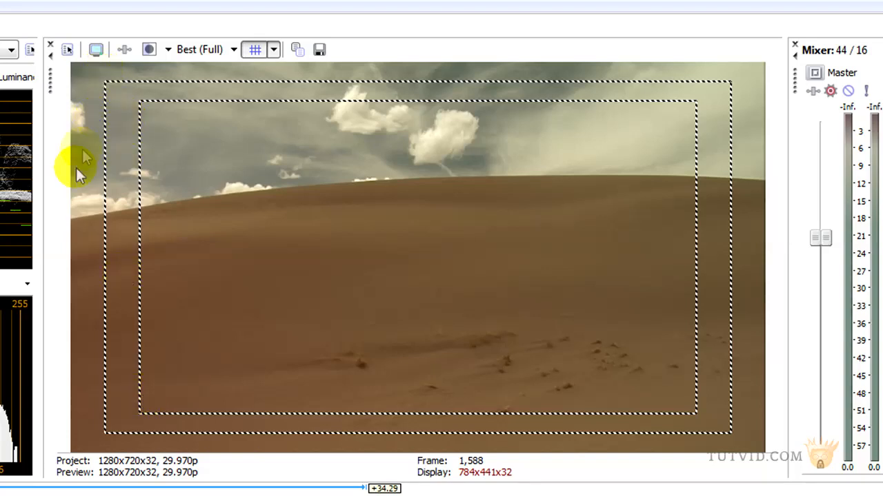
mouse_move(94, 469)
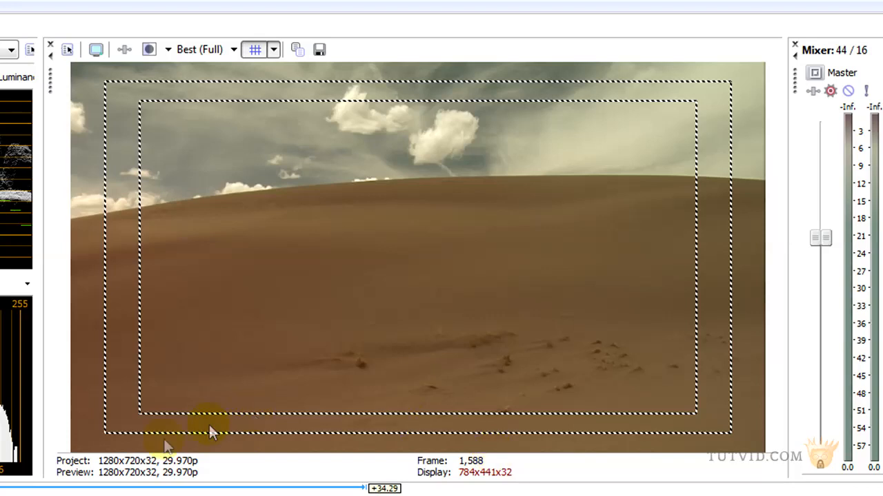
mouse_move(83, 435)
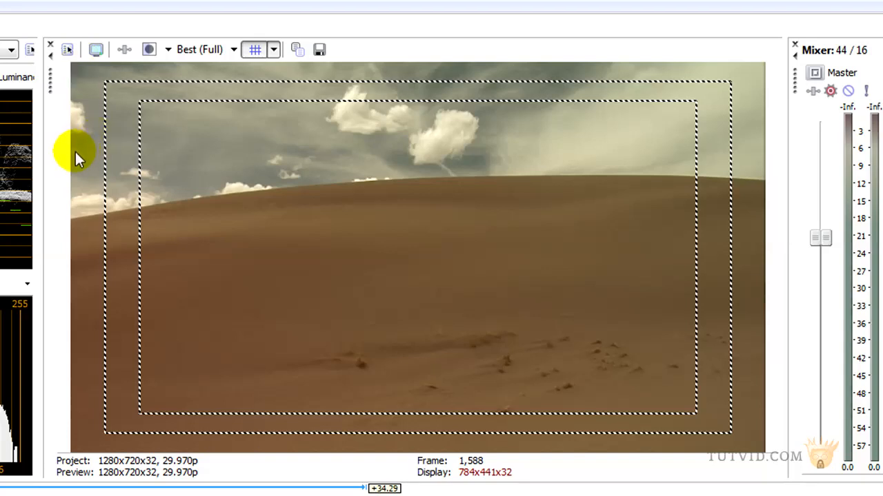
mouse_move(172, 286)
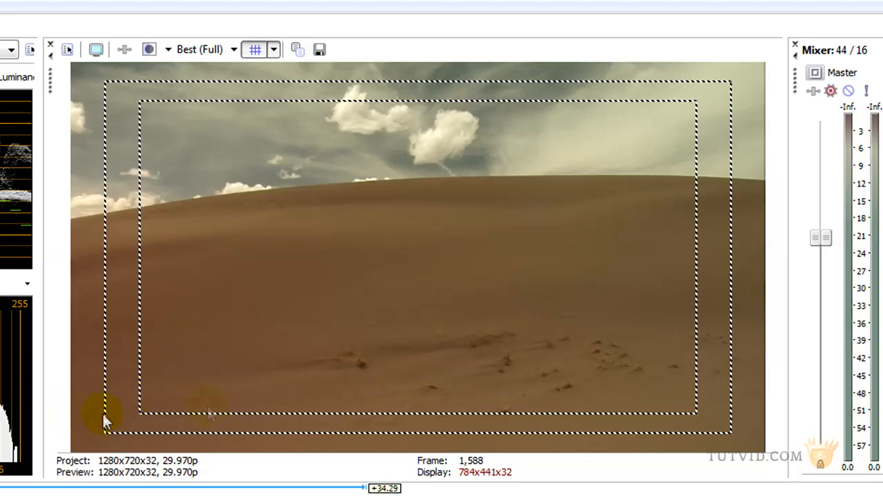
mouse_move(682, 458)
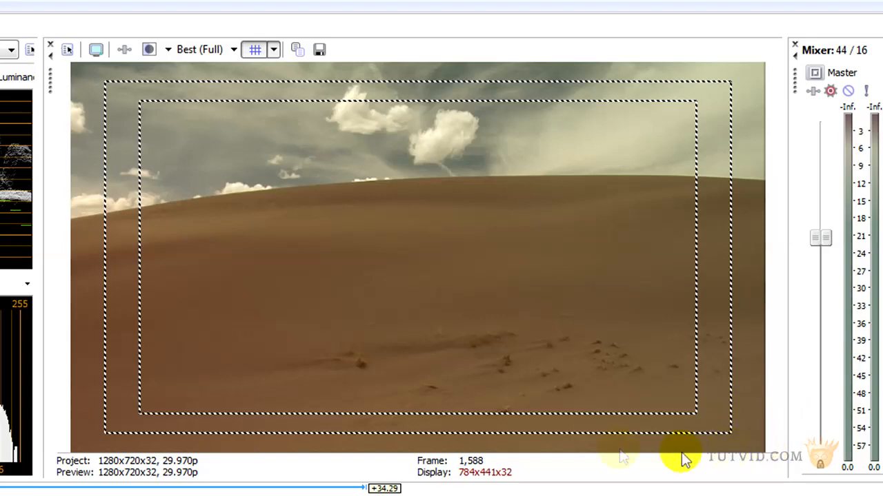
mouse_move(769, 61)
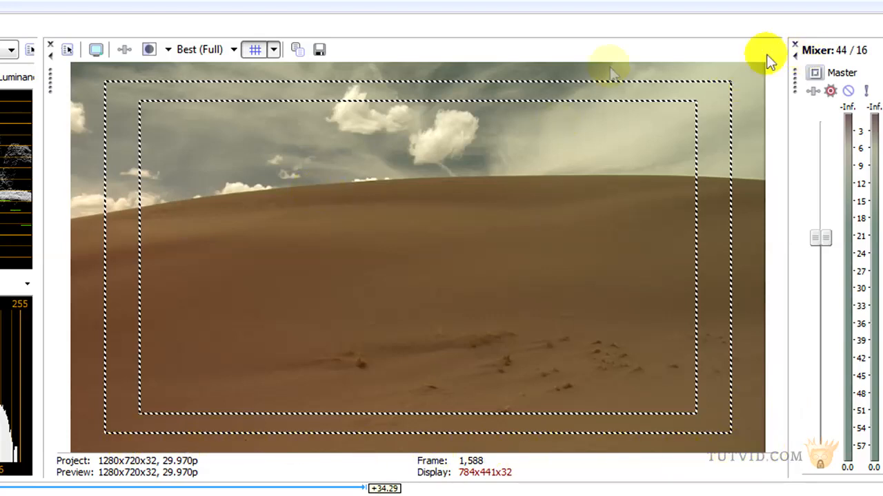
mouse_move(287, 173)
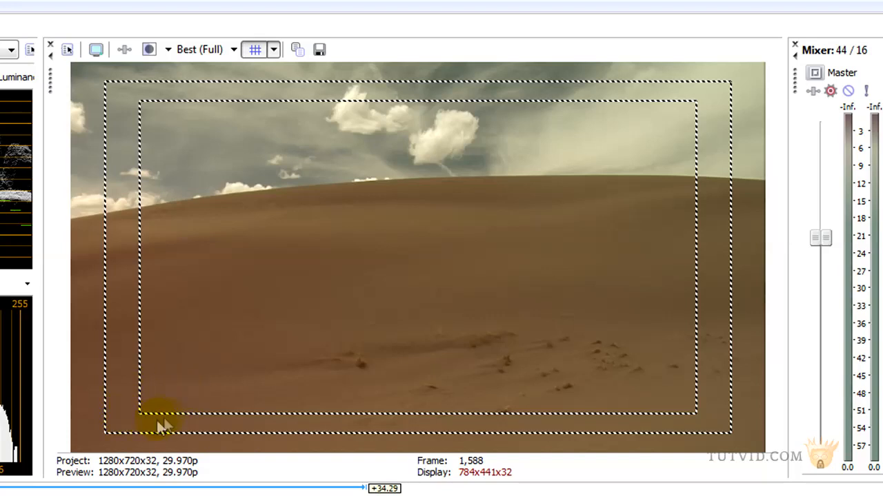
mouse_move(110, 421)
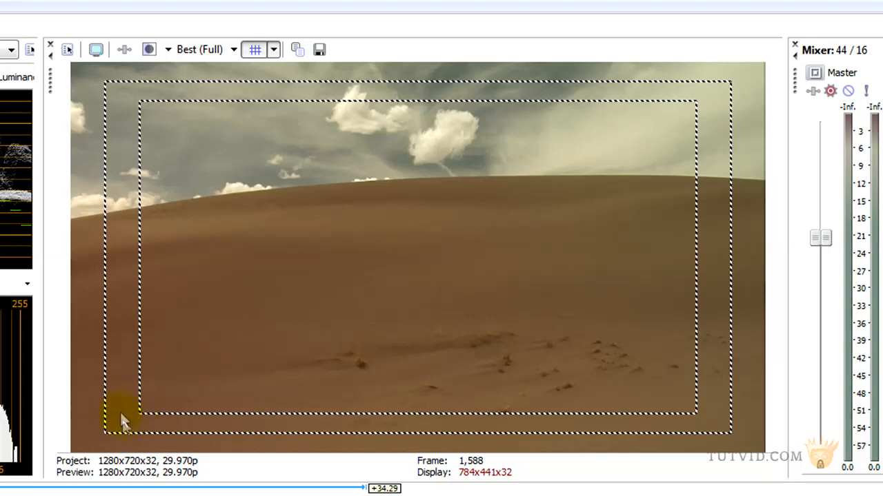
mouse_move(151, 420)
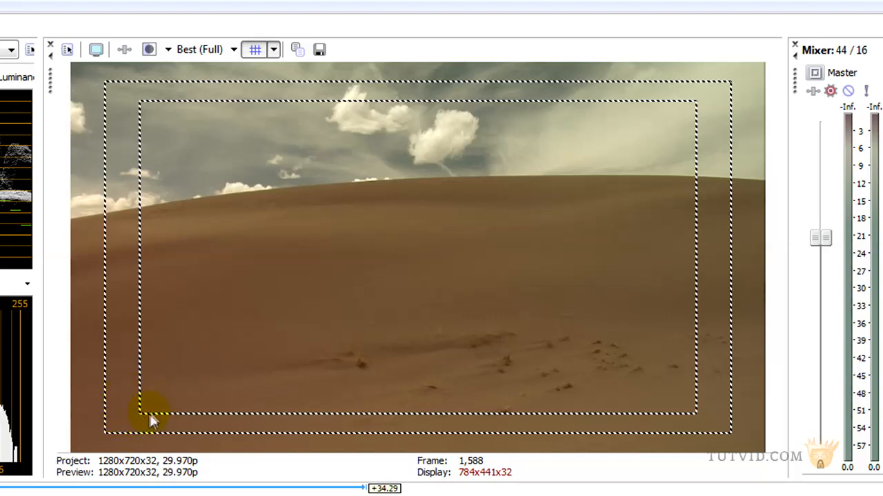
mouse_move(145, 420)
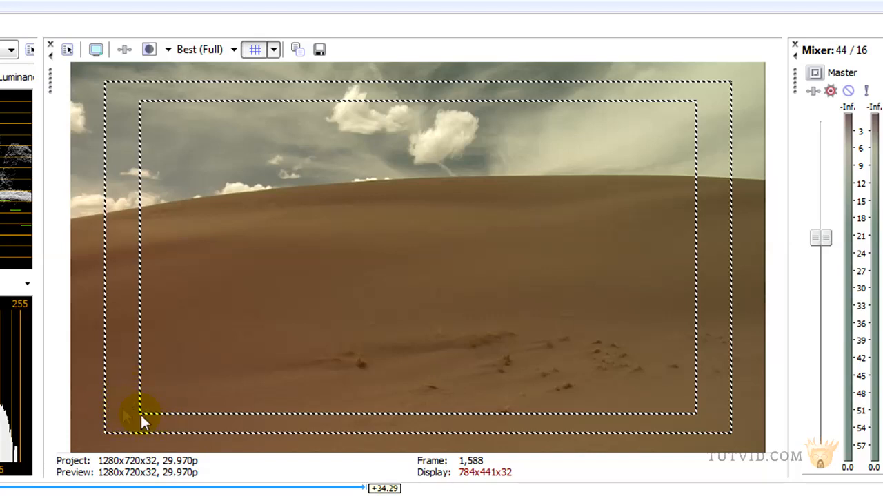
mouse_move(94, 416)
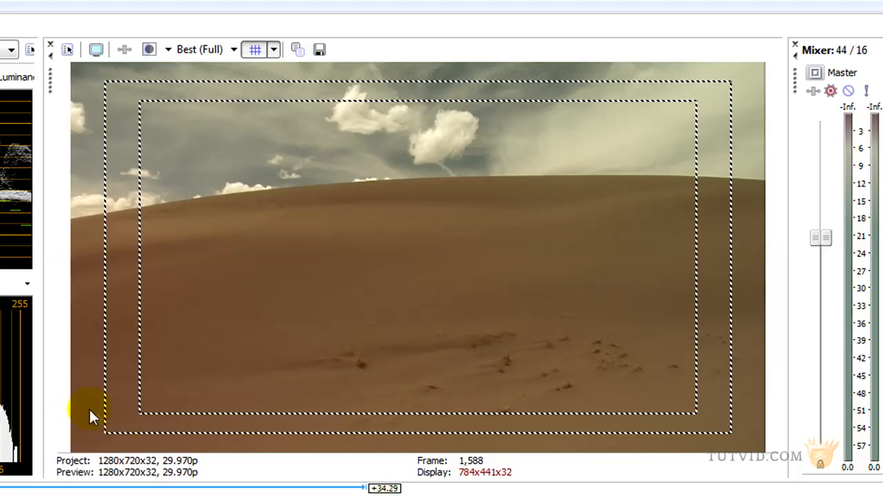
mouse_move(123, 428)
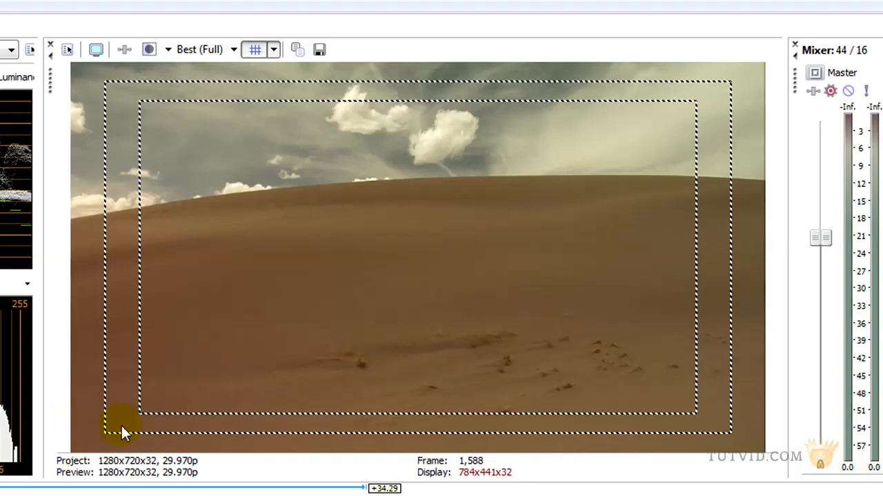
mouse_move(113, 425)
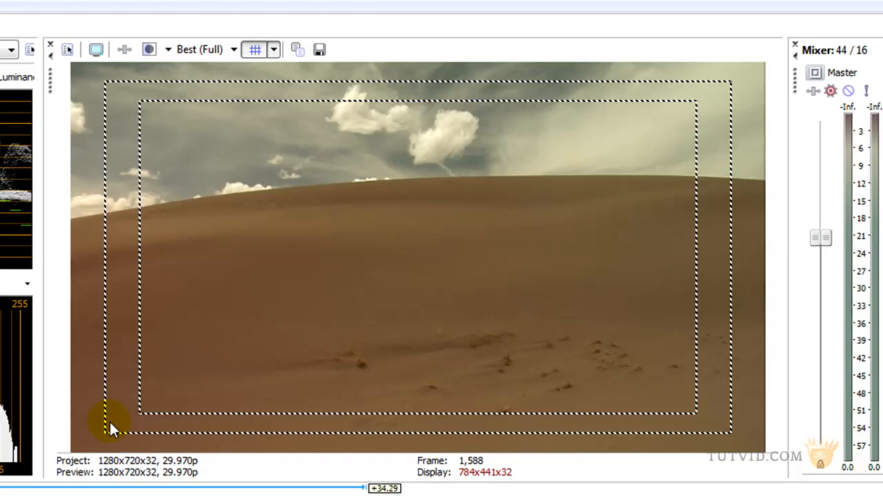
mouse_move(703, 232)
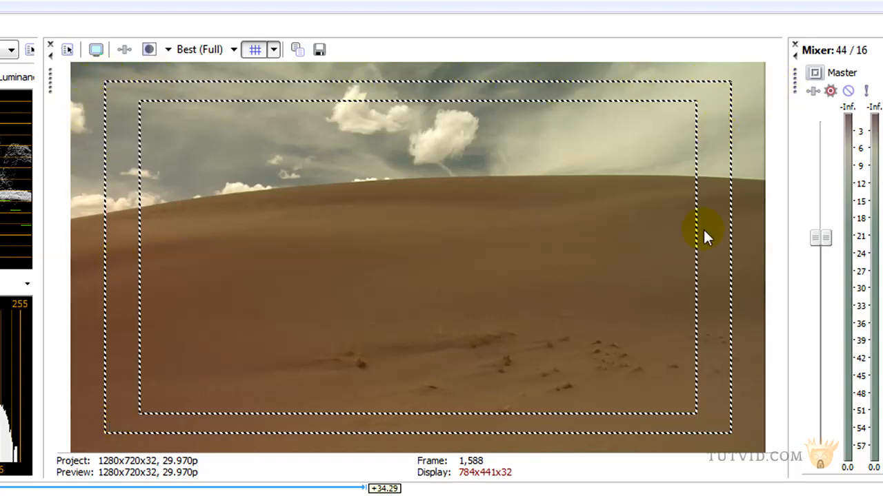
mouse_move(466, 235)
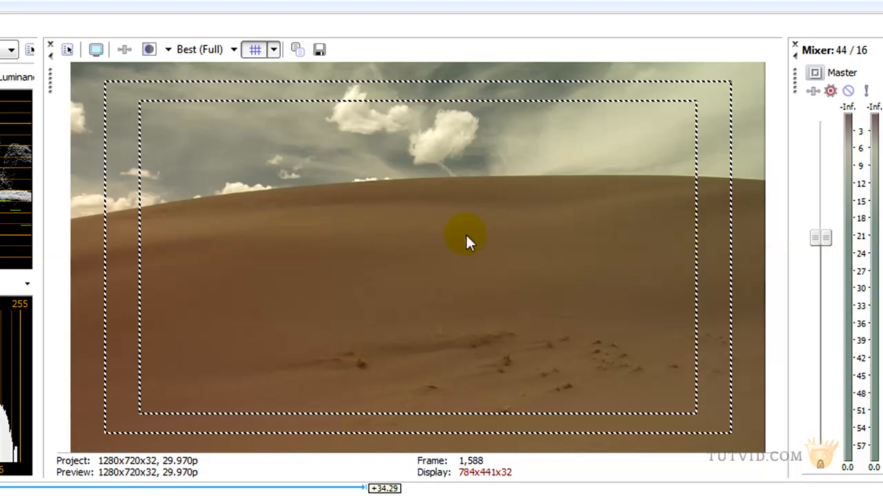
mouse_move(255, 50)
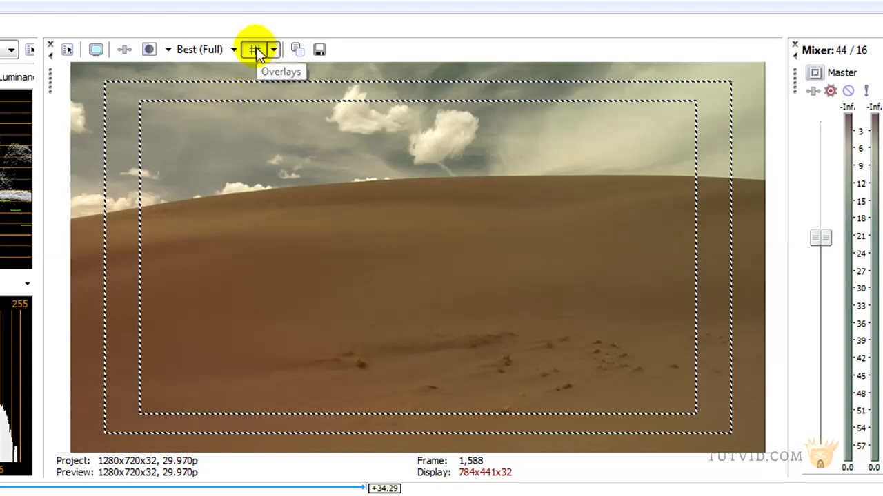
- Turn off the safe-area overlay in the Video Preview again
click(254, 49)
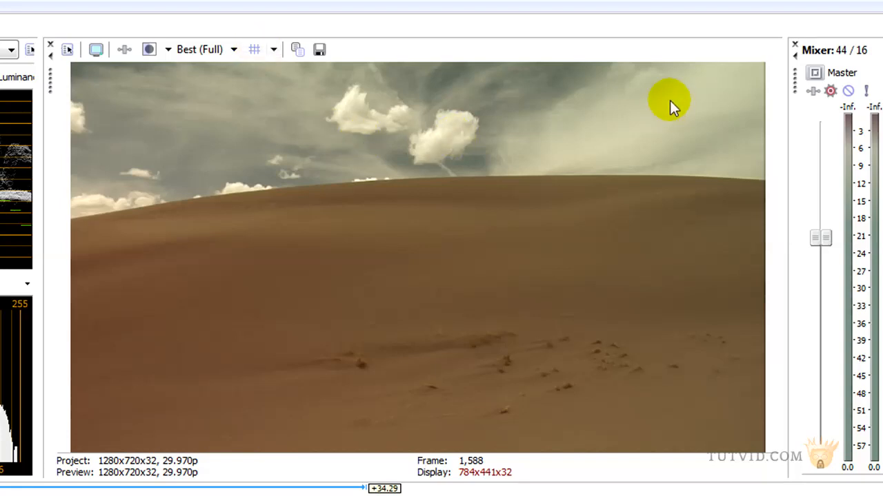
mouse_move(756, 416)
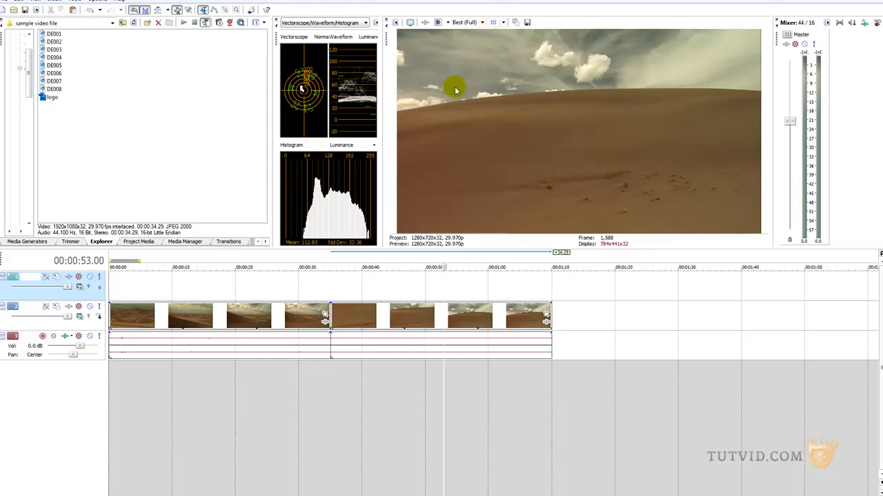
mouse_move(99, 137)
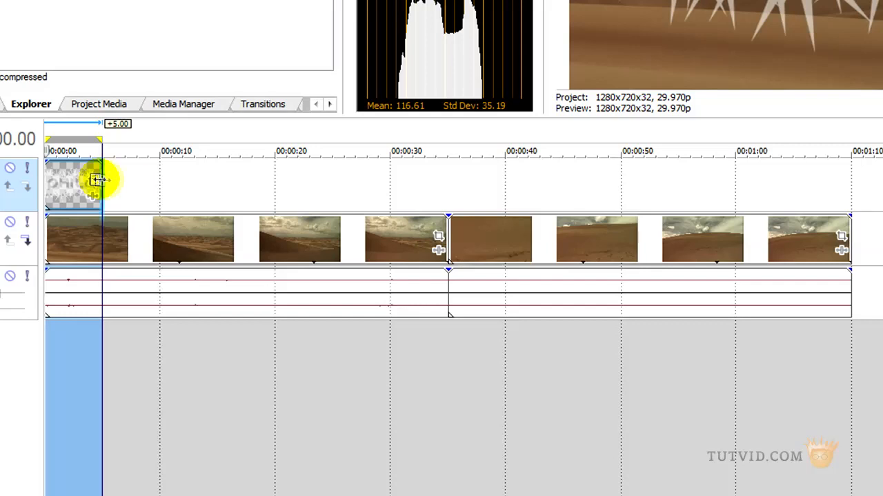
- Stretch the logo event's right edge so it spans the full length of the footage
drag(97, 179, 848, 213)
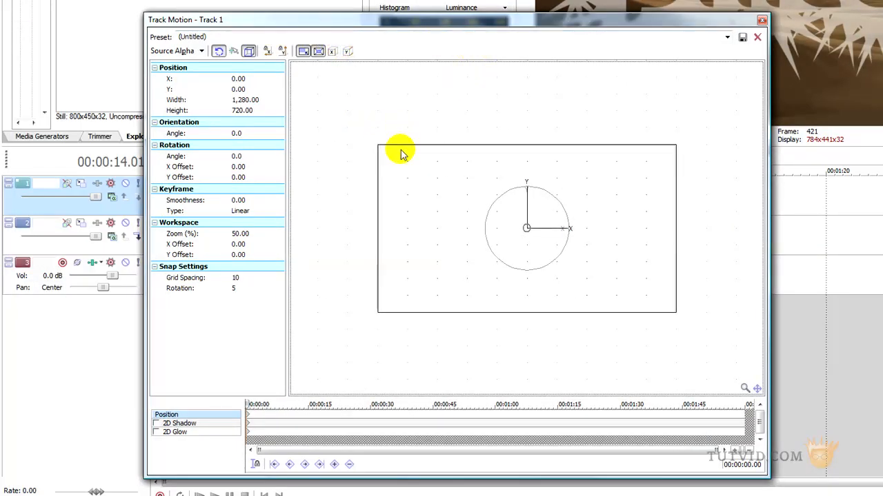
mouse_move(372, 135)
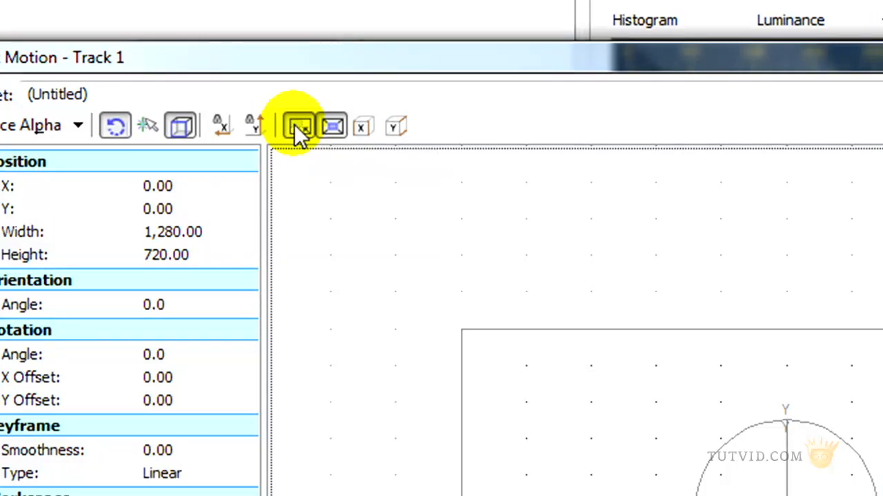
mouse_move(298, 127)
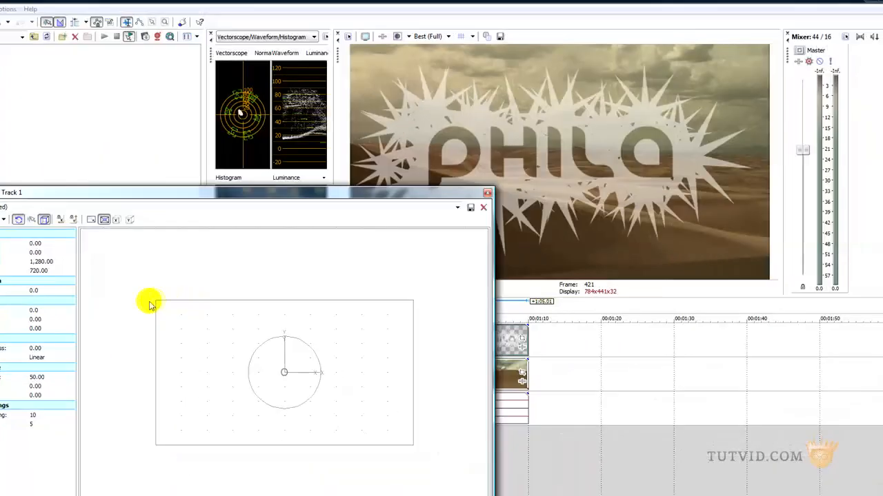
- Experiment with the logo's Track Motion proportions, flipping it and restoring its normal orientation
drag(150, 303, 210, 282)
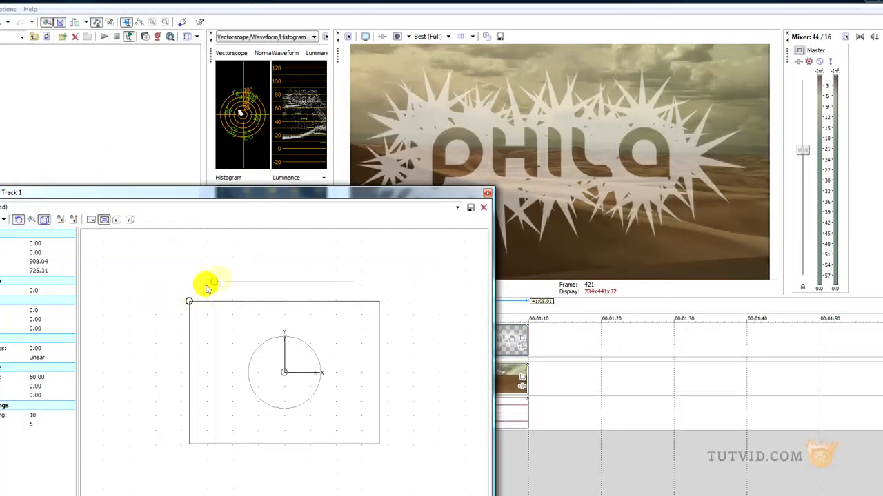
drag(214, 281, 262, 352)
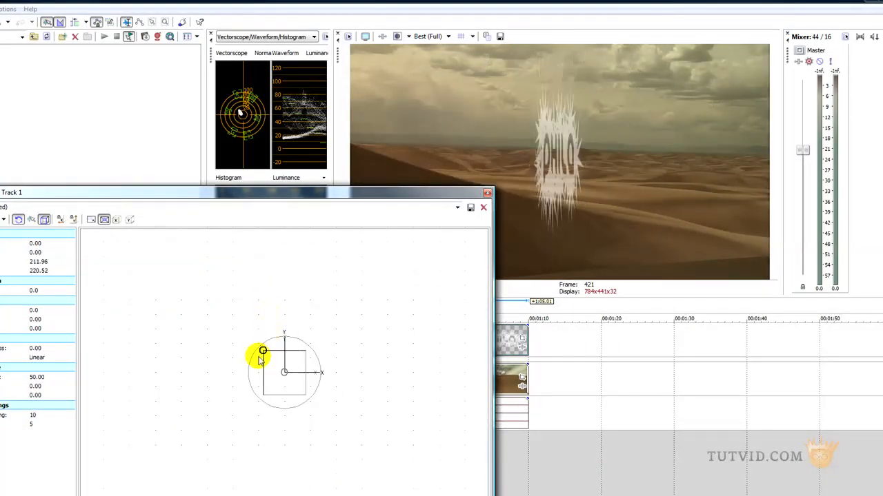
drag(262, 352, 201, 335)
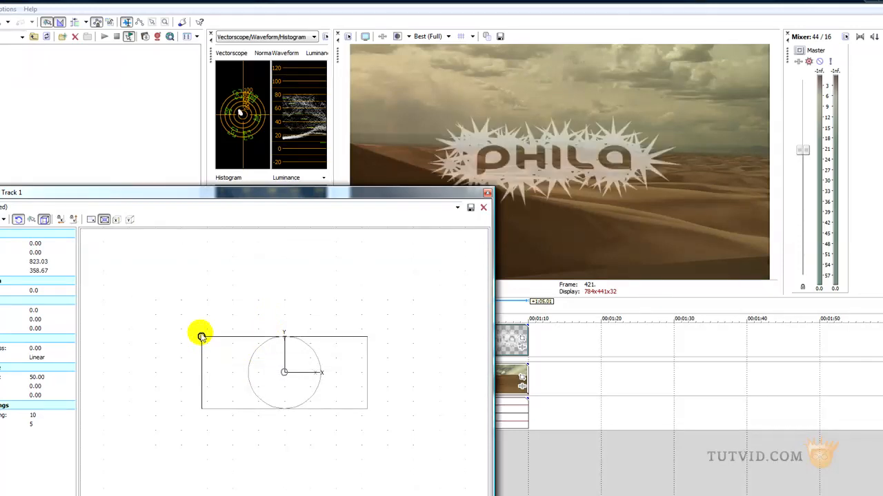
drag(200, 331, 207, 325)
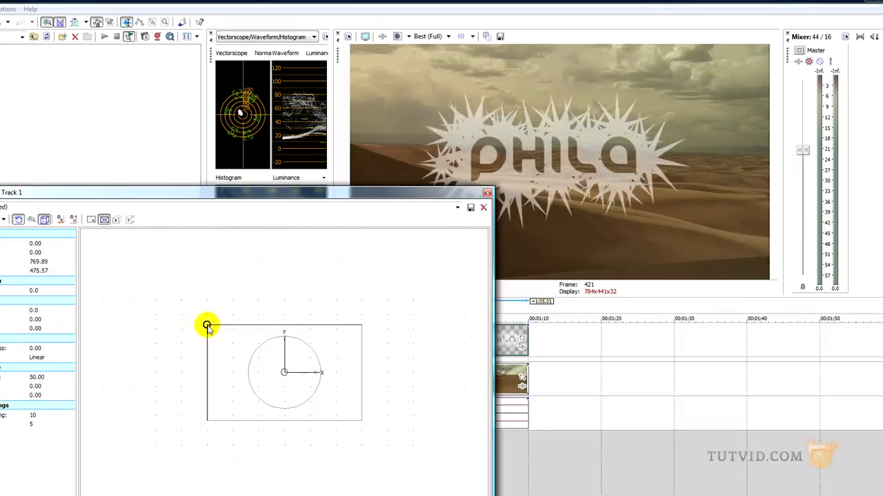
drag(207, 325, 200, 310)
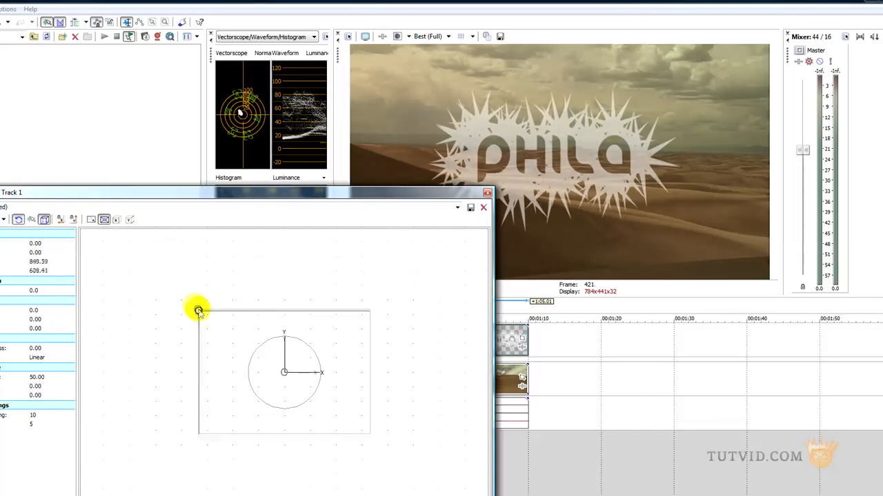
drag(198, 309, 182, 343)
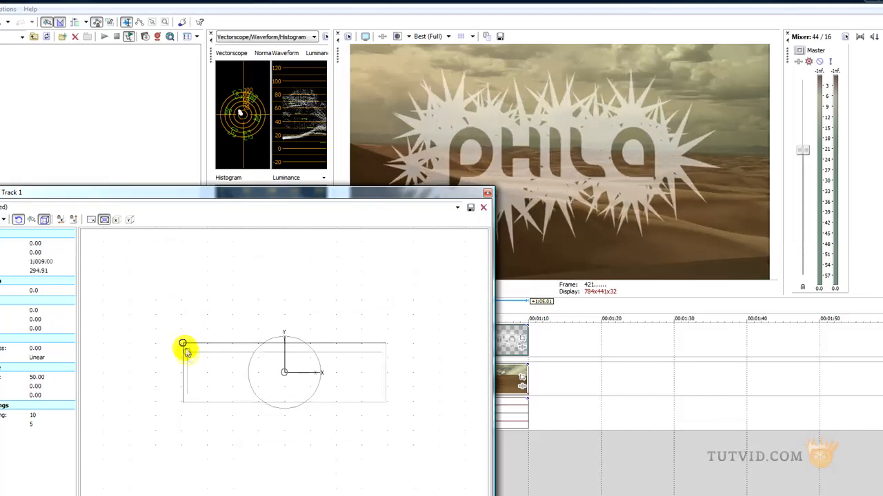
drag(182, 343, 187, 350)
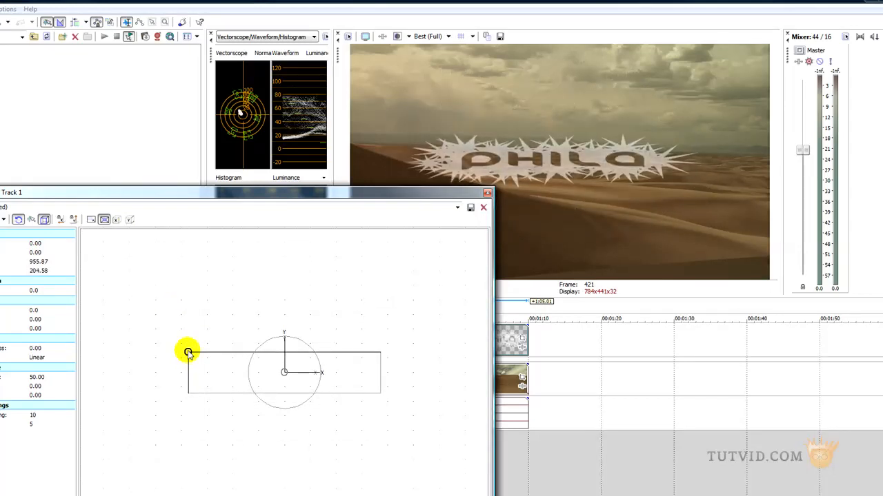
drag(187, 350, 196, 394)
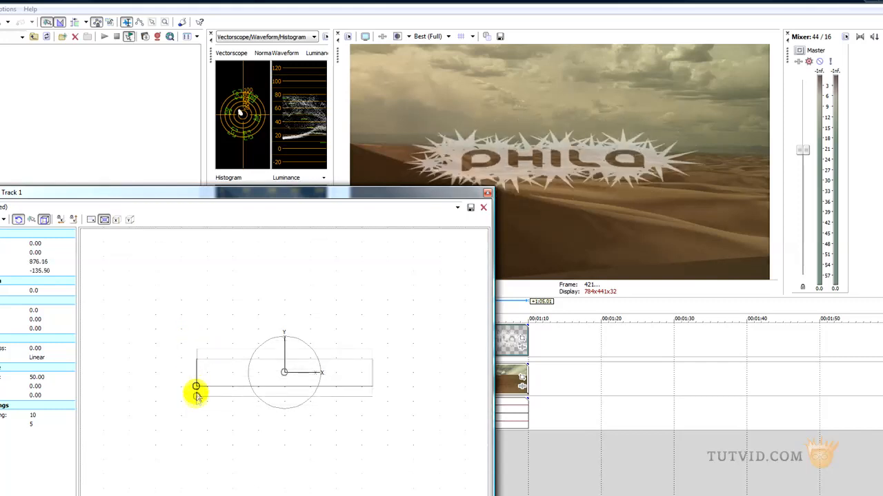
drag(196, 386, 196, 413)
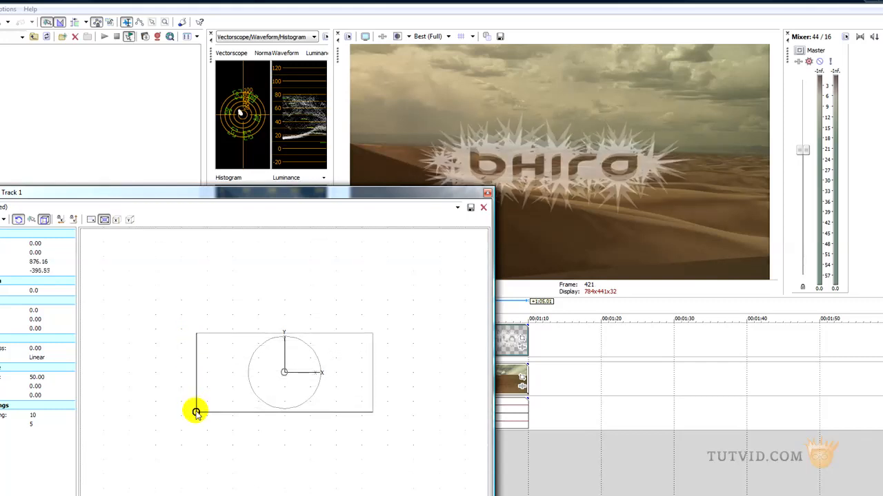
drag(196, 412, 196, 330)
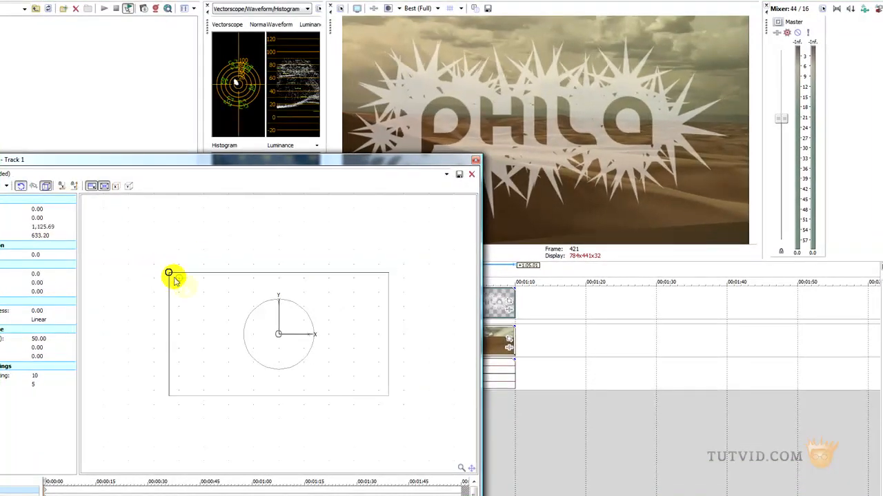
- Shrink the PHILA logo to a small bug-sized emblem and fine-tune its size
drag(168, 273, 246, 315)
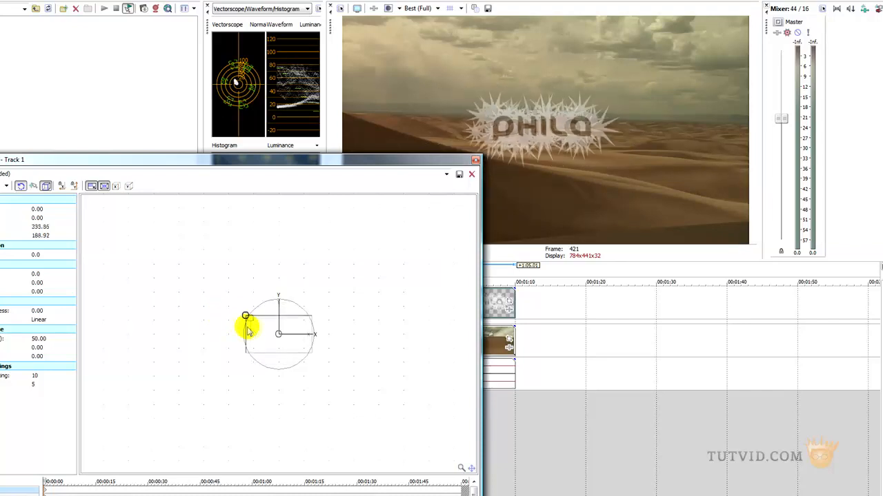
drag(246, 316, 265, 328)
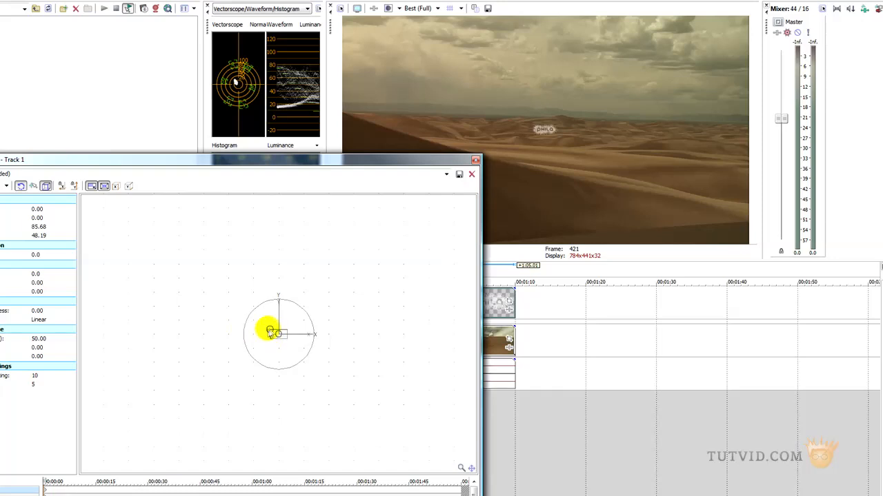
drag(269, 329, 265, 326)
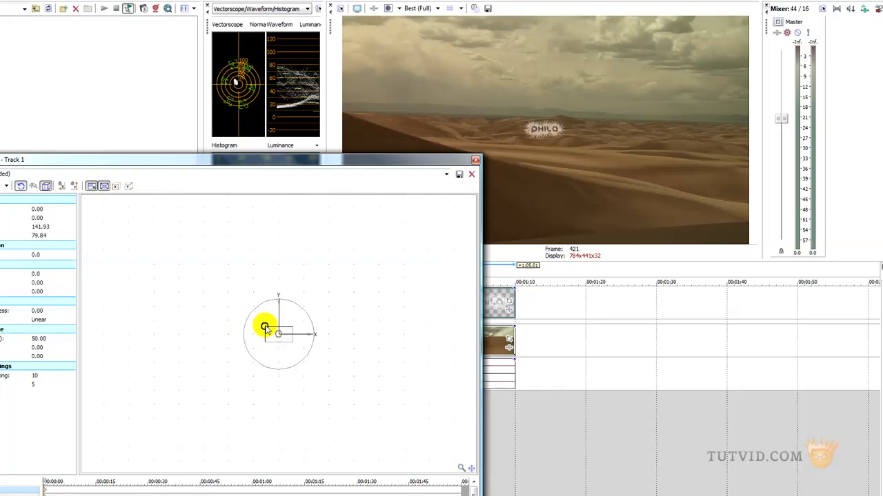
drag(268, 326, 269, 331)
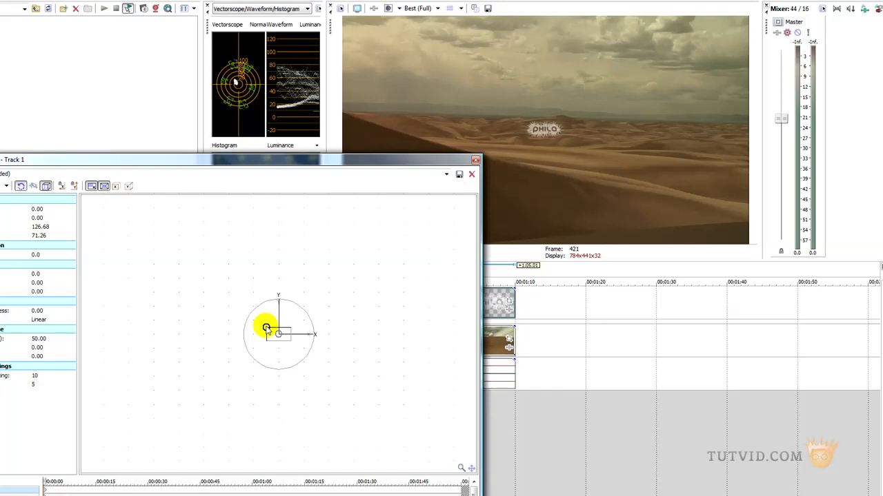
drag(265, 329, 246, 317)
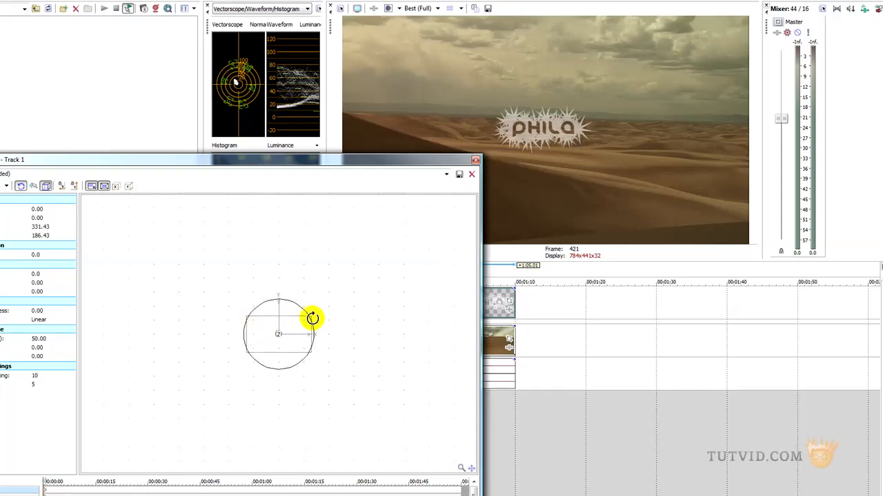
drag(311, 317, 215, 301)
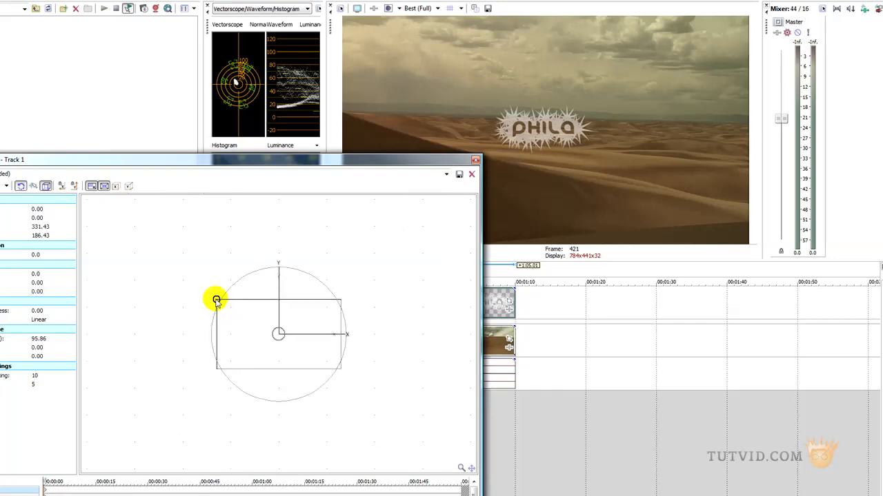
drag(217, 299, 254, 323)
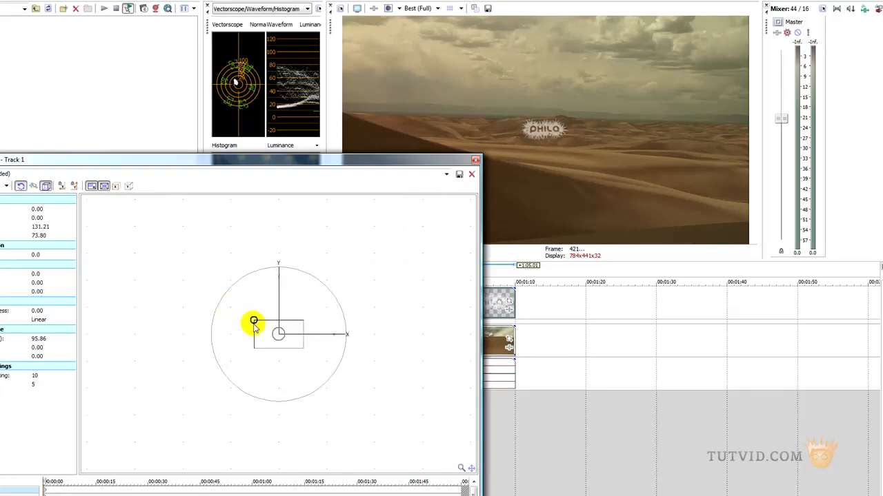
drag(254, 323, 261, 326)
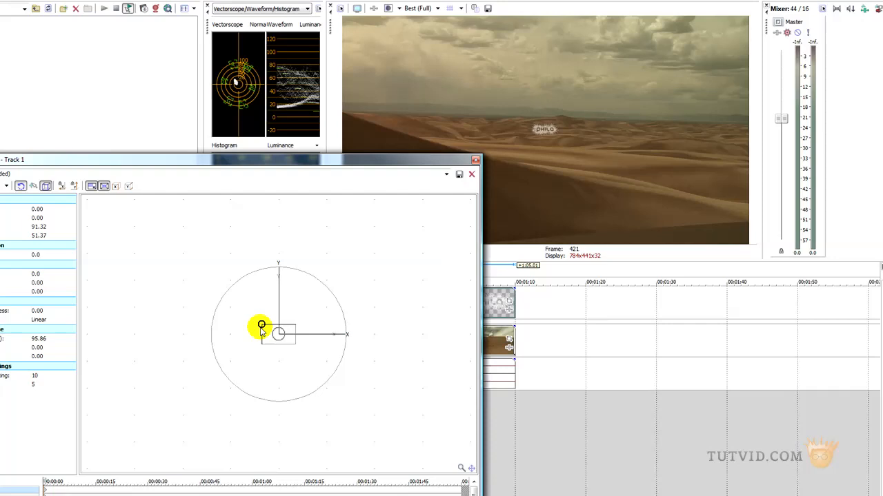
drag(261, 326, 257, 322)
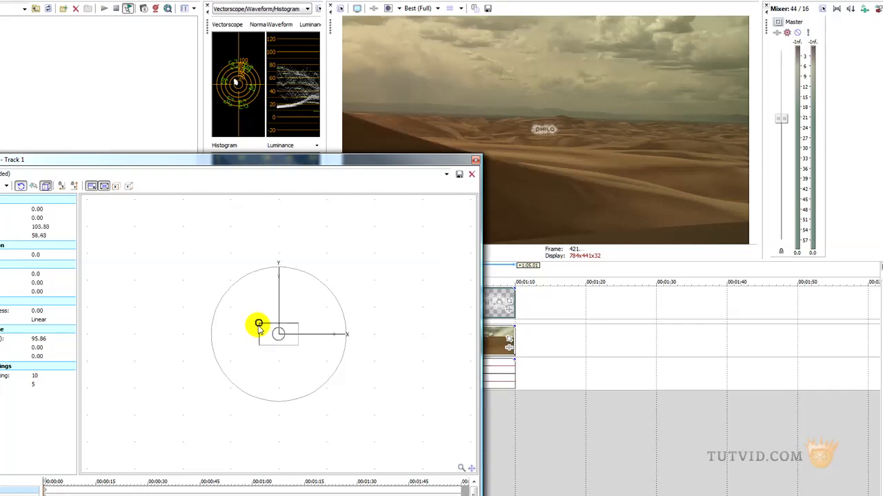
drag(258, 325, 257, 322)
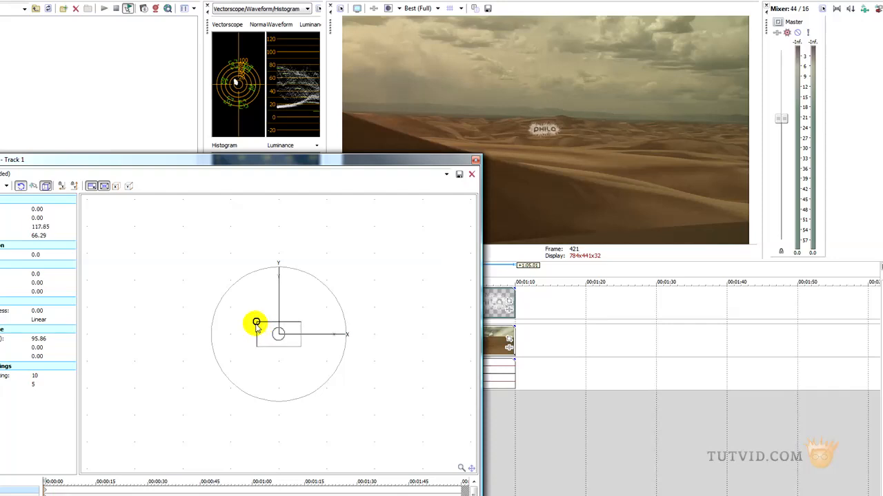
drag(257, 322, 278, 335)
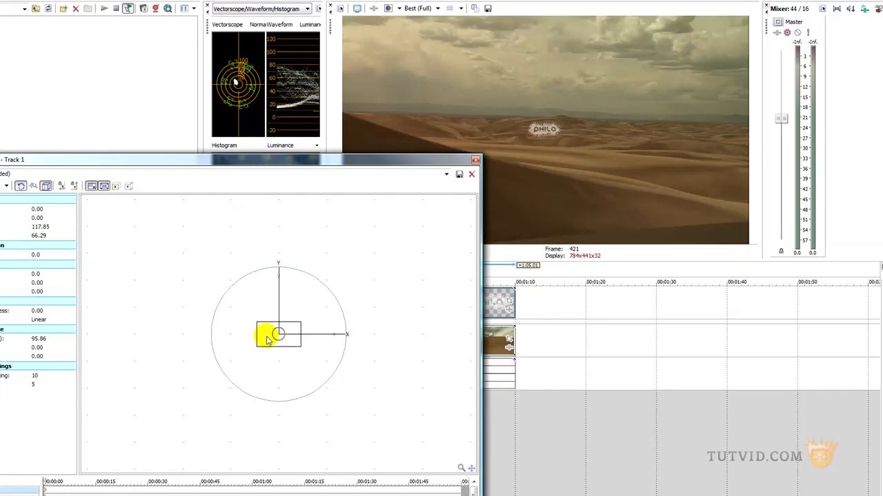
- Move the small logo around the right side of the frame, trying different spots
drag(269, 335, 315, 324)
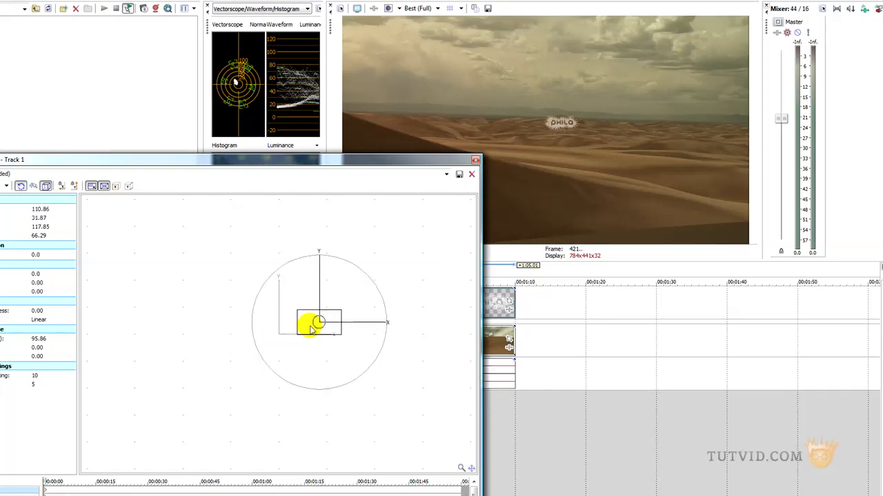
drag(315, 324, 366, 375)
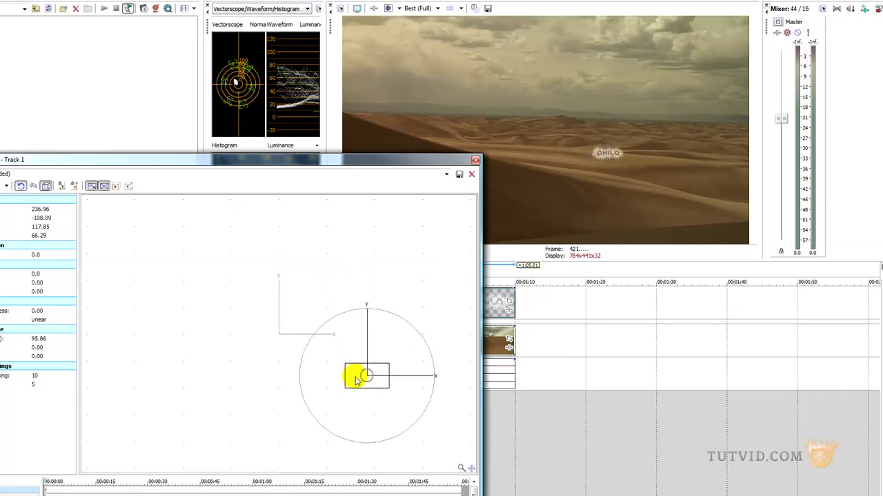
drag(366, 375, 413, 422)
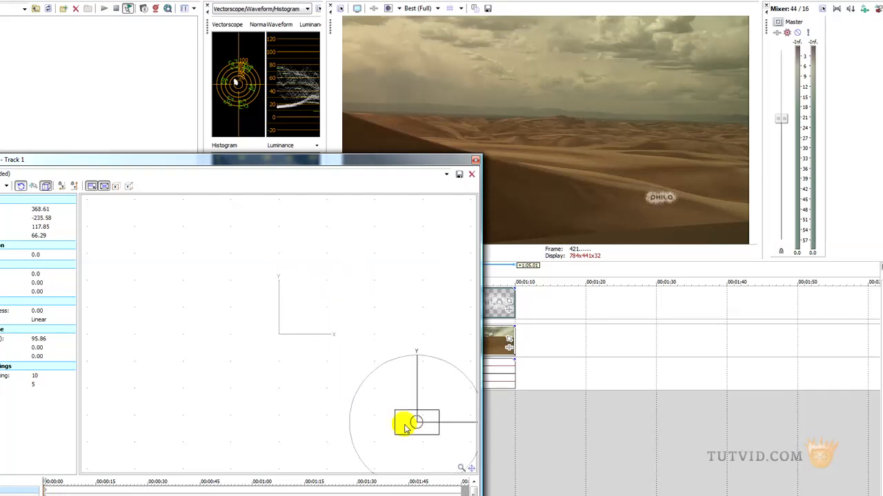
drag(417, 422, 328, 365)
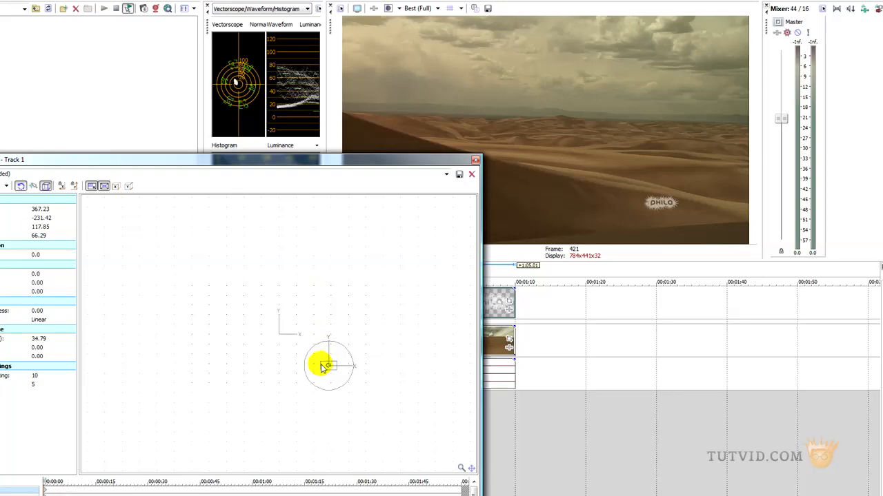
drag(329, 365, 357, 381)
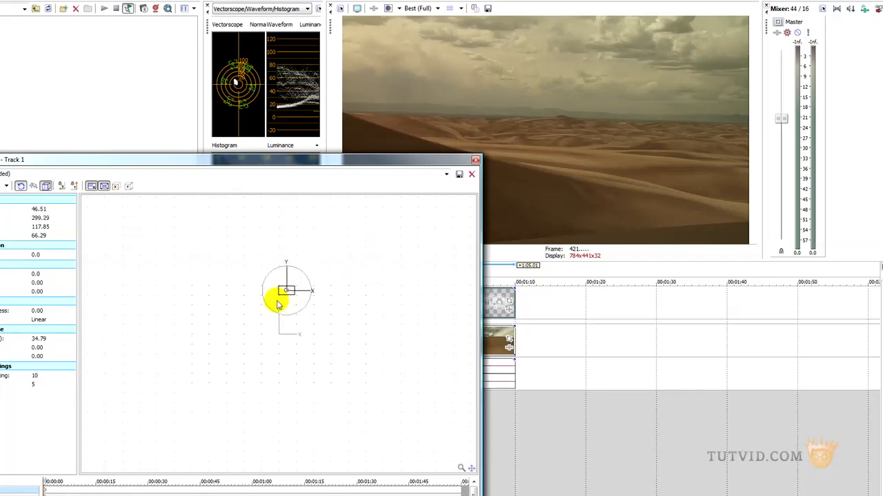
drag(285, 290, 317, 335)
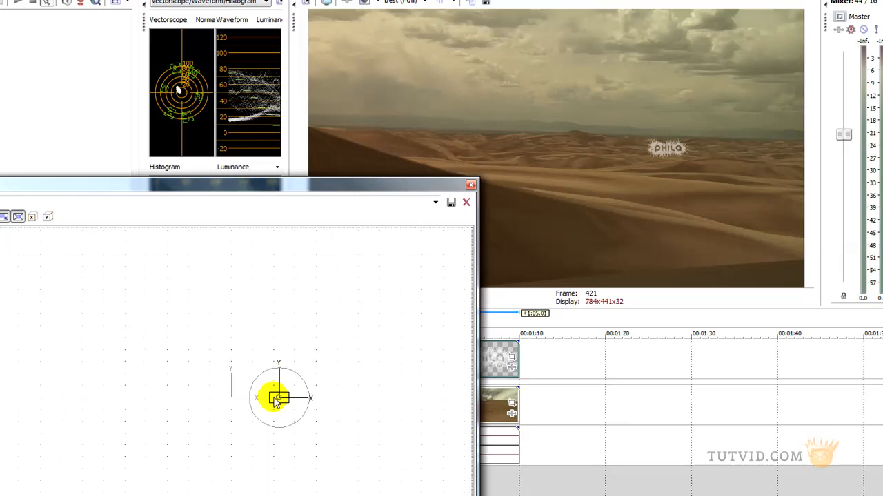
- Try the bottom-right corner, then settle the logo in the top-right corner
drag(279, 397, 341, 435)
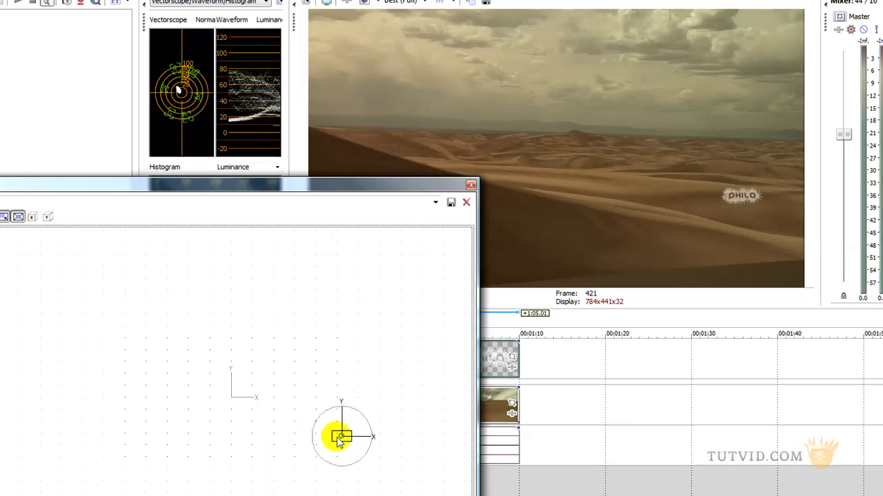
drag(342, 436, 320, 453)
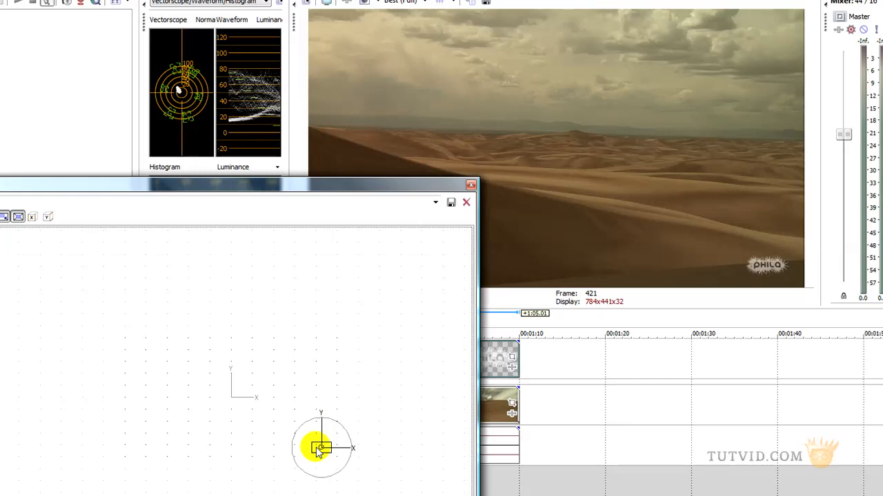
drag(320, 447, 323, 389)
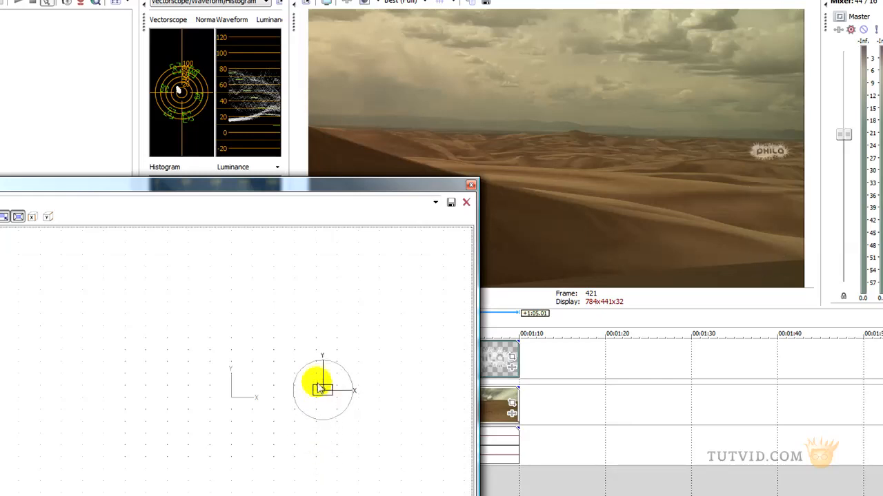
drag(323, 389, 323, 347)
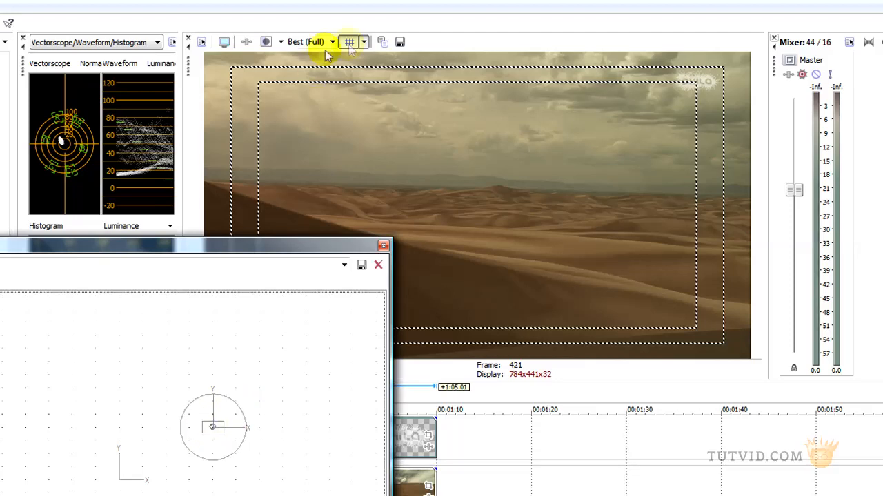
- Turn off the safe-area overlay to see the logo alone in the top-right corner
click(349, 41)
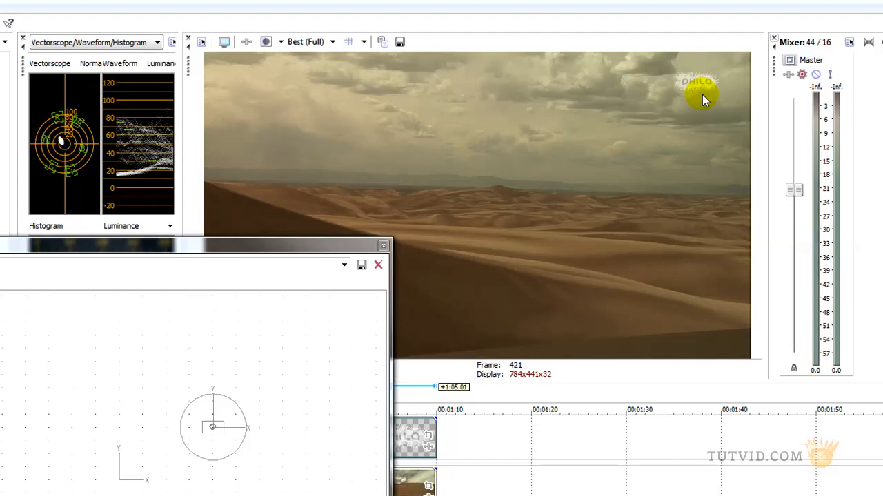
mouse_move(407, 249)
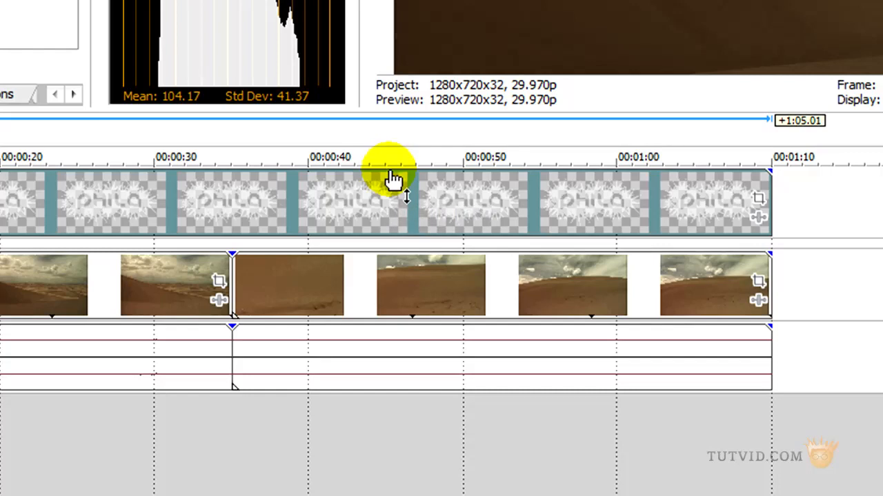
- Drag the logo event's opacity down to about 81%
drag(393, 180, 393, 190)
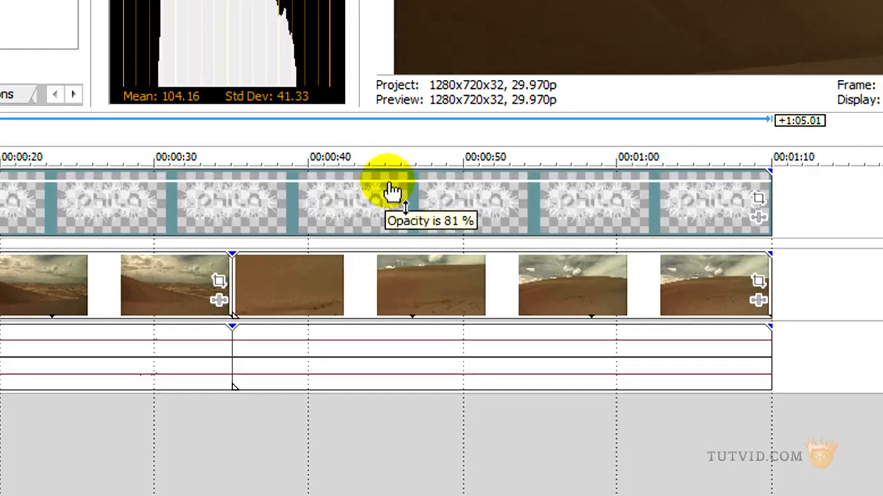
drag(389, 187, 389, 193)
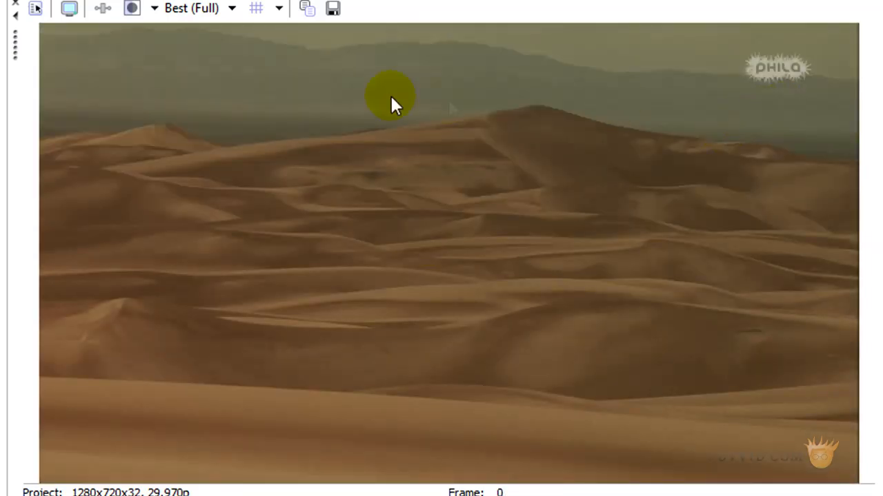
mouse_move(196, 94)
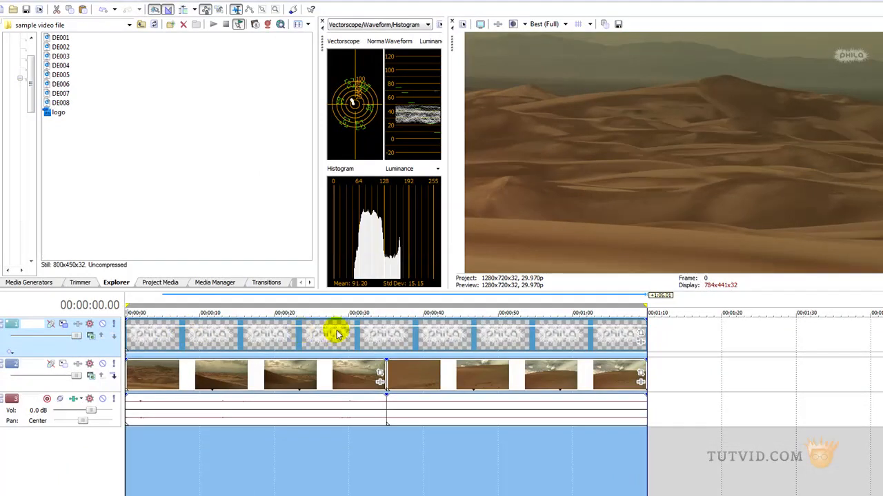
mouse_move(145, 309)
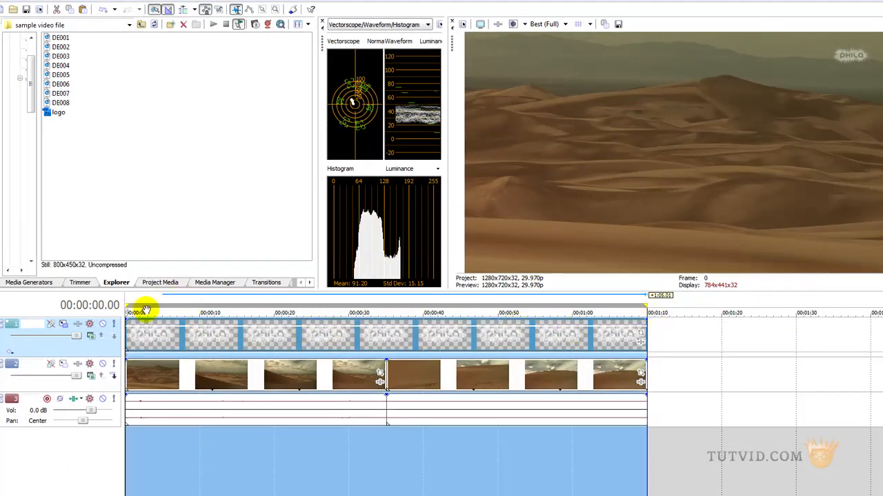
- Start Render As from the File menu for an AVI named desert
click(8, 9)
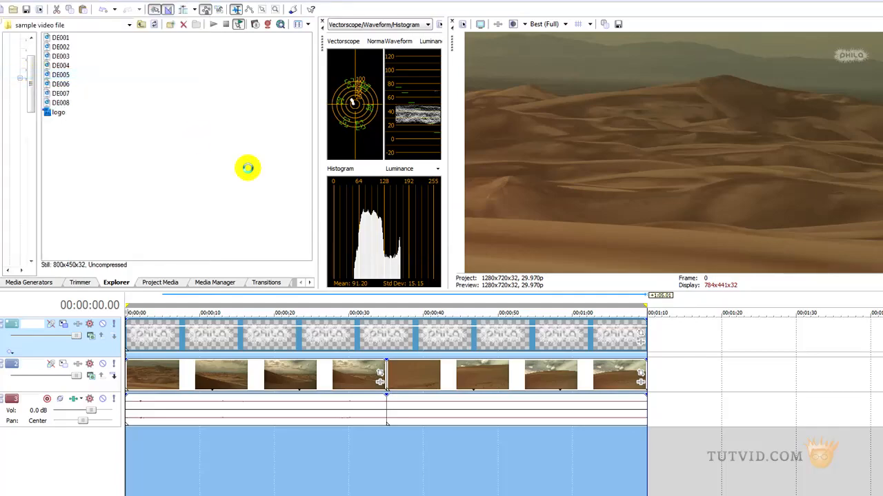
mouse_move(513, 276)
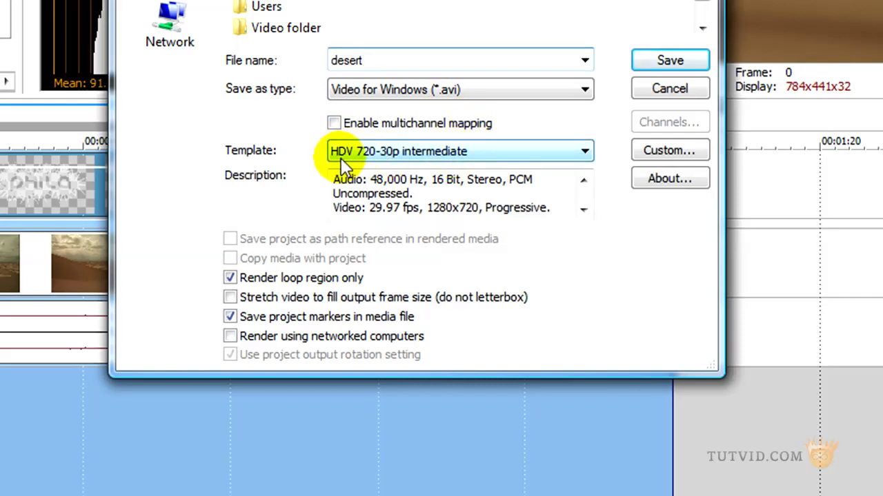
mouse_move(667, 150)
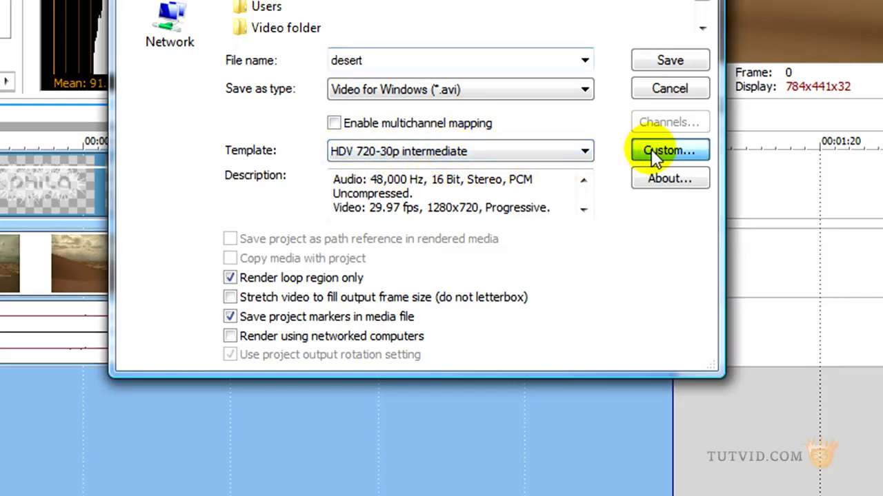
- In the Custom template's Video settings, replace the CineForm HD codec with another and confirm
click(668, 150)
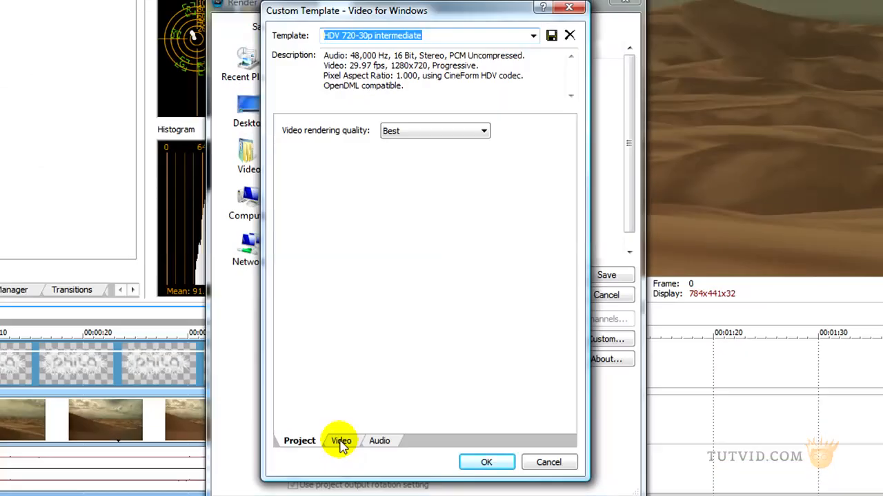
click(341, 441)
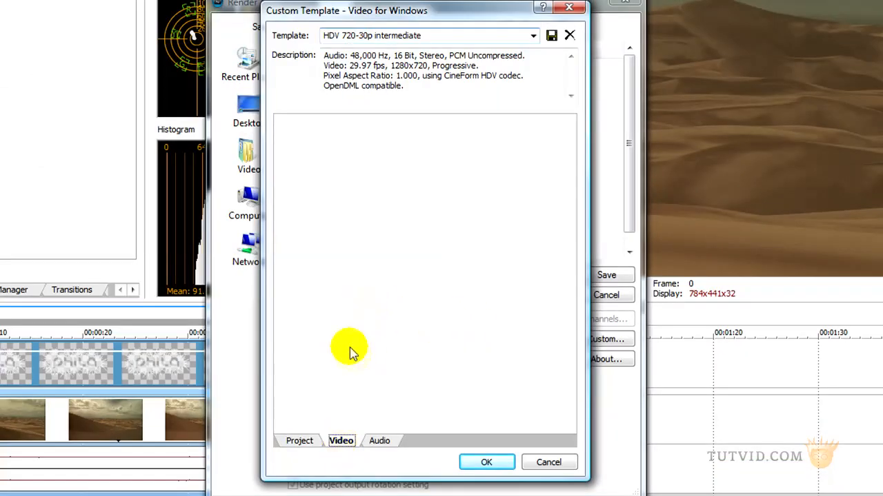
click(340, 441)
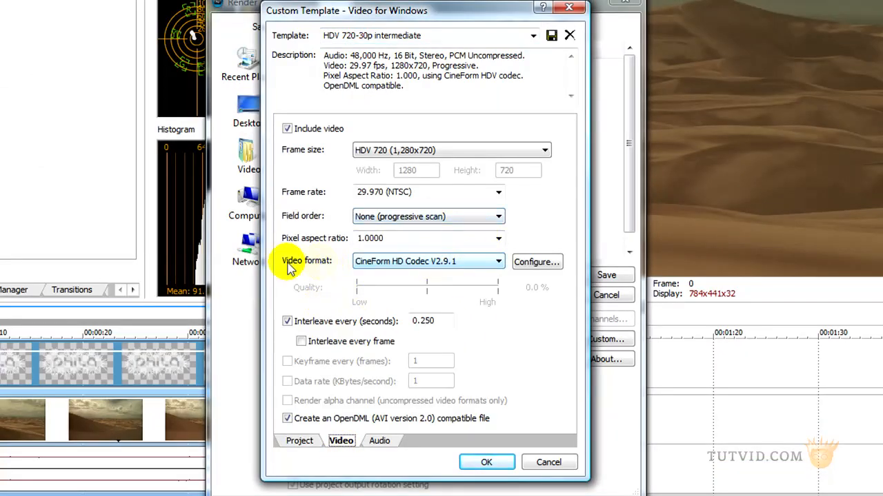
click(498, 262)
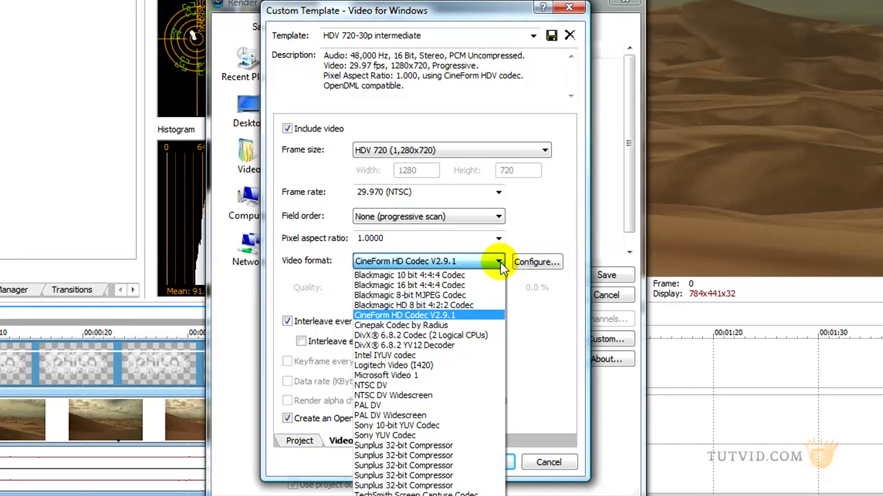
click(414, 305)
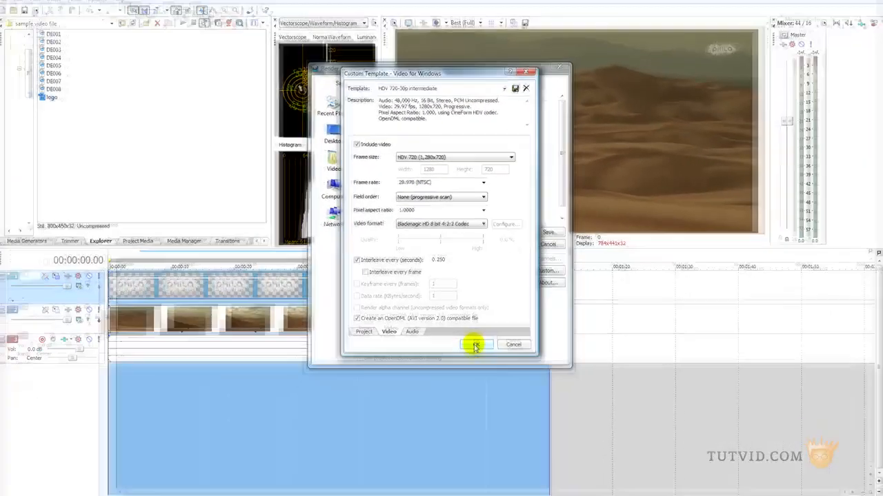
click(474, 345)
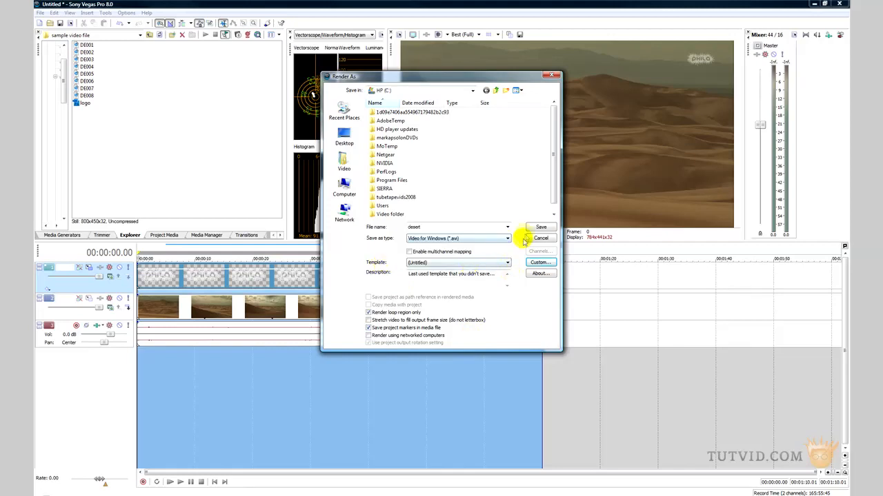
- Save to begin rendering the desert AVI
click(541, 226)
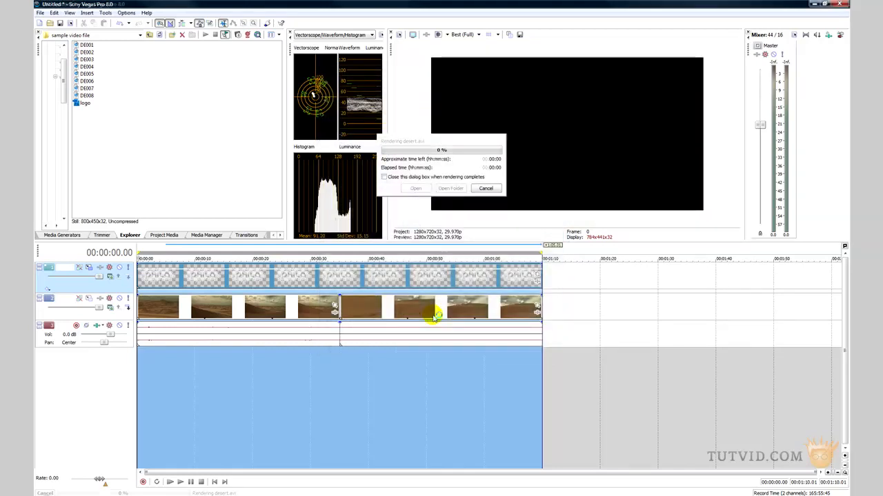